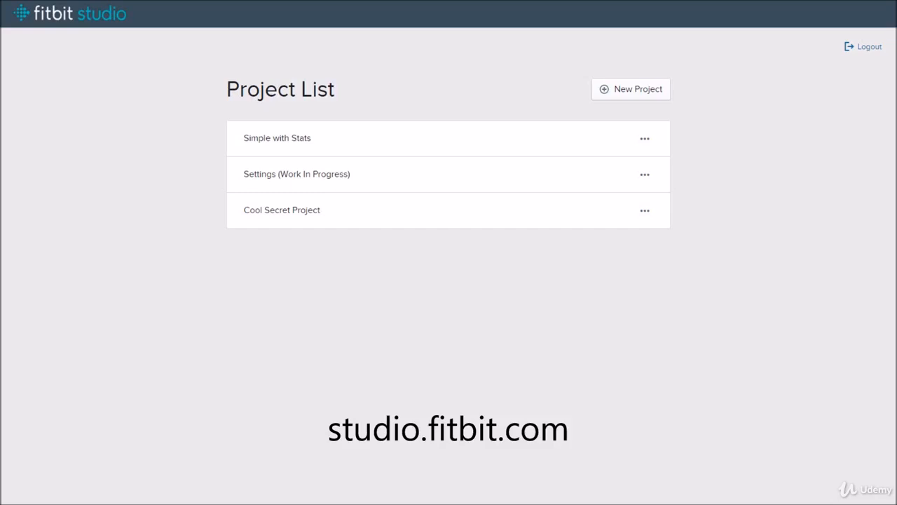
pyautogui.moveTo(201, 256)
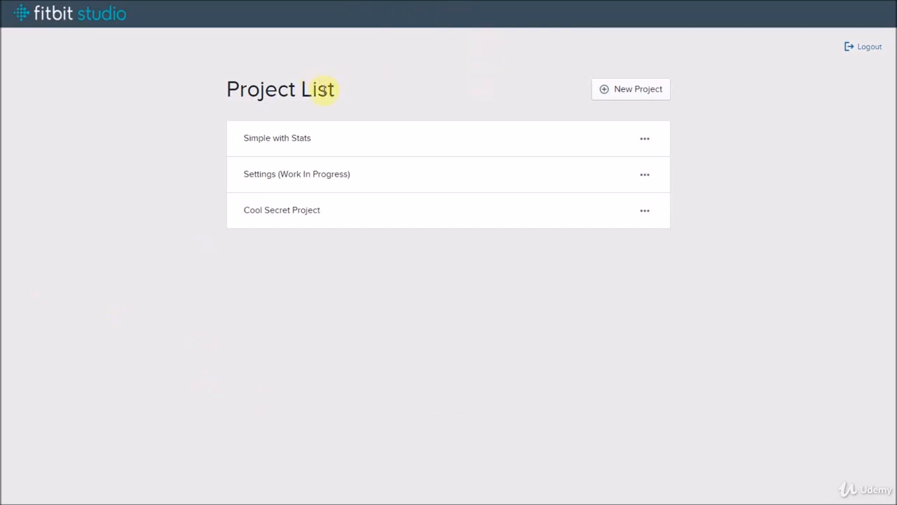
pyautogui.moveTo(664, 223)
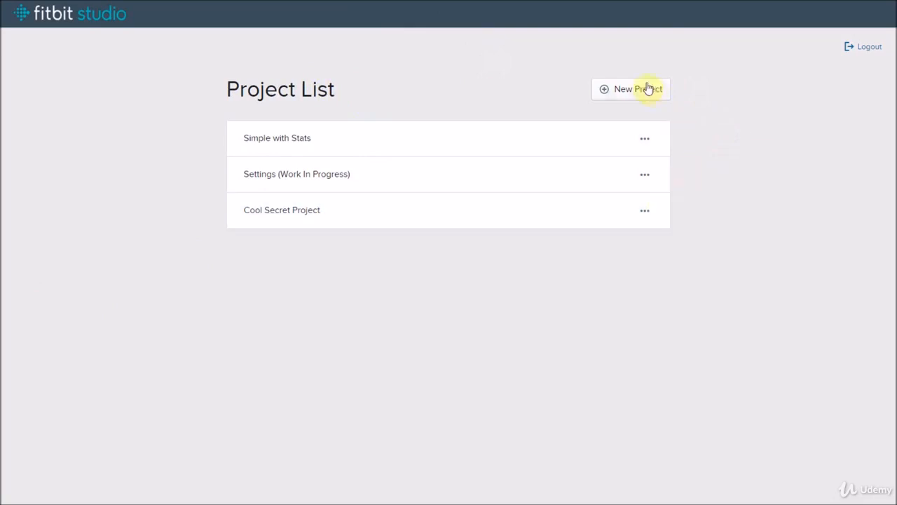
# Create a project named 'Ionic Tutorial' using the Digital Clock template
pyautogui.click(631, 89)
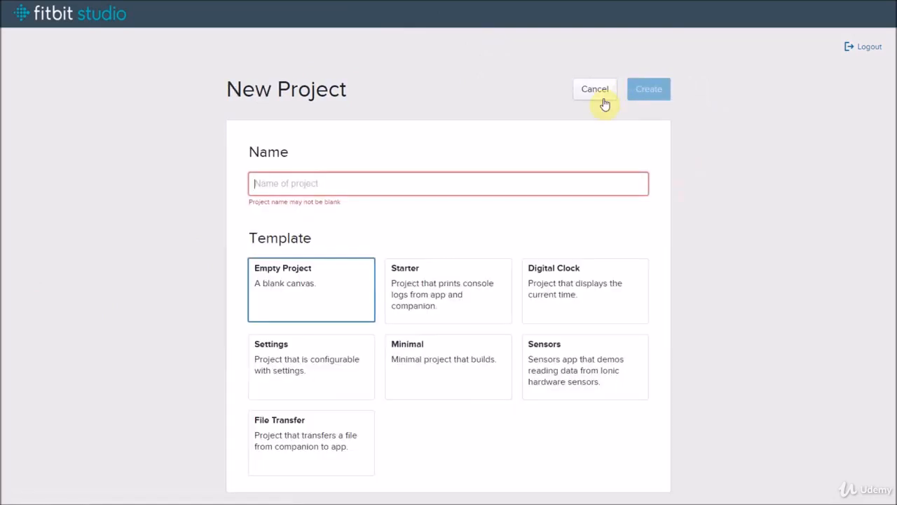
pyautogui.write('Ionic Tutorial')
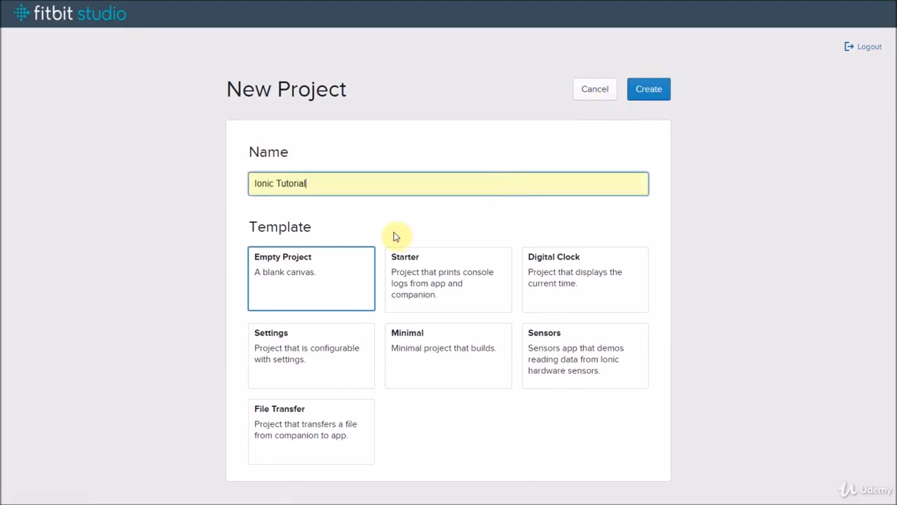
pyautogui.moveTo(323, 285)
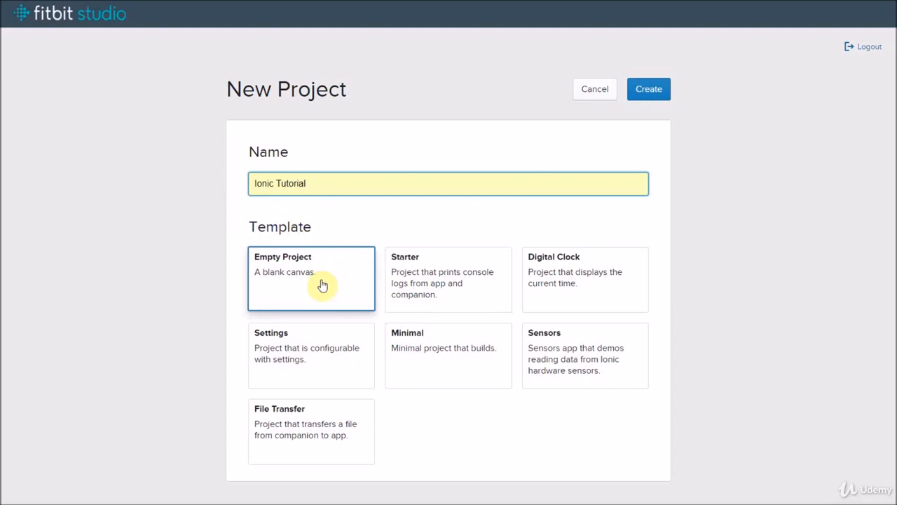
pyautogui.moveTo(419, 275)
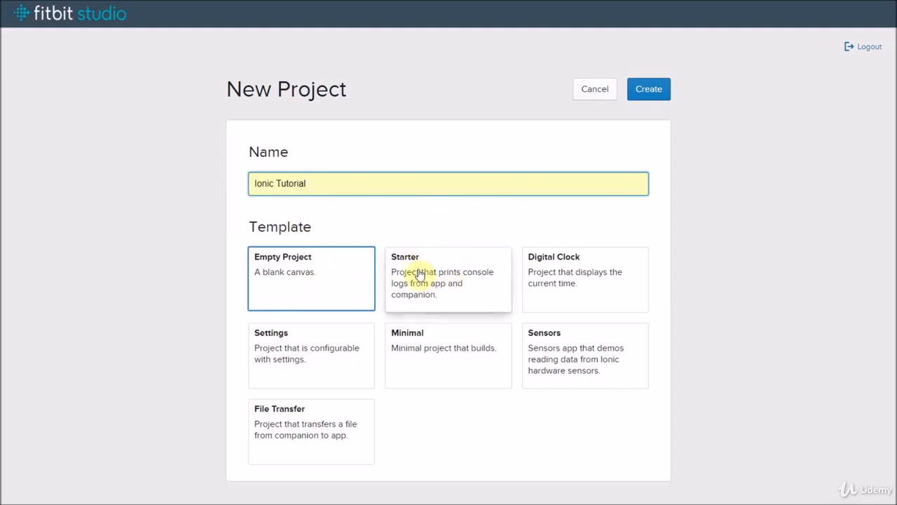
pyautogui.moveTo(421, 282)
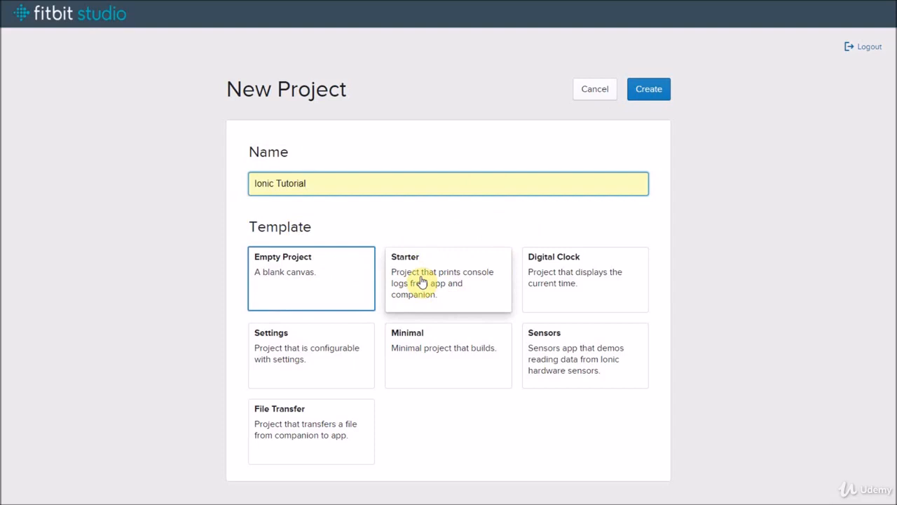
pyautogui.moveTo(571, 279)
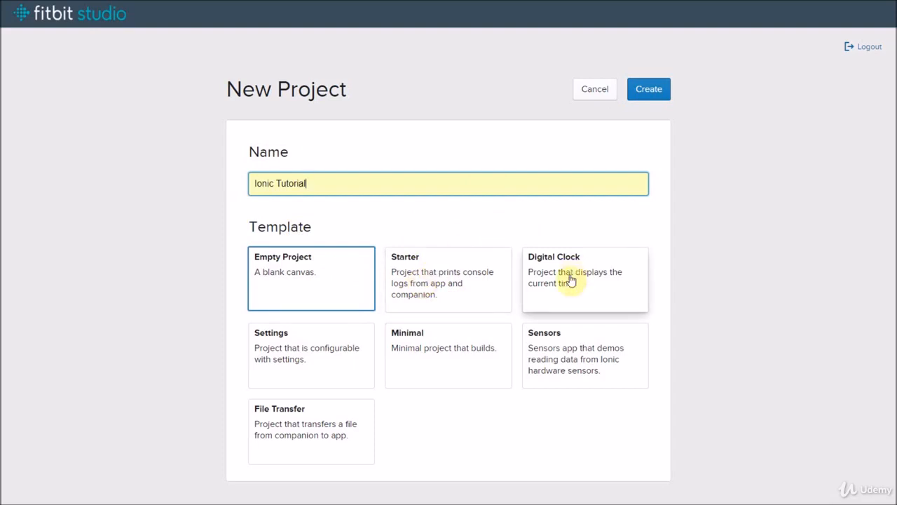
pyautogui.click(585, 278)
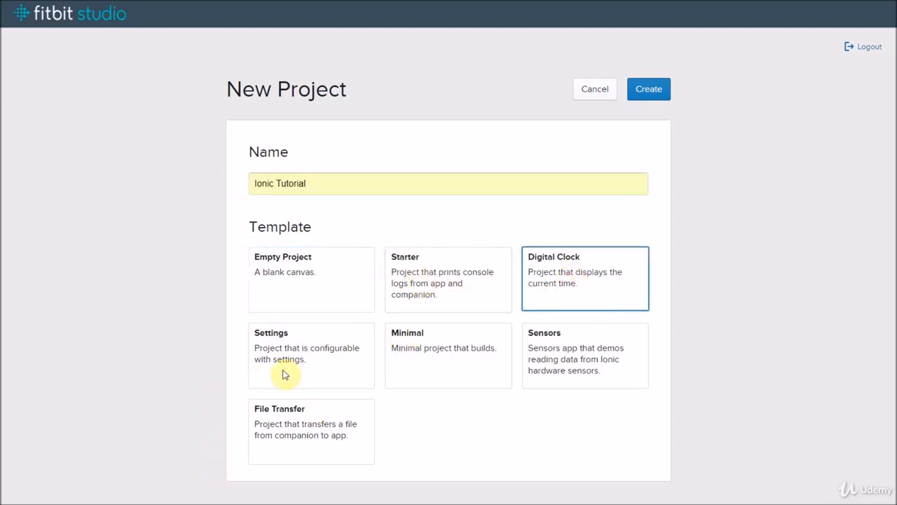
pyautogui.moveTo(290, 376)
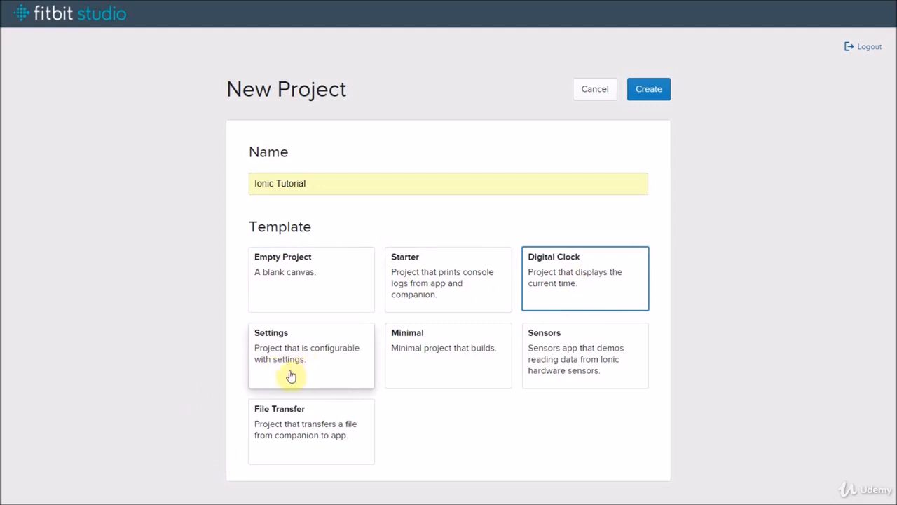
pyautogui.moveTo(440, 372)
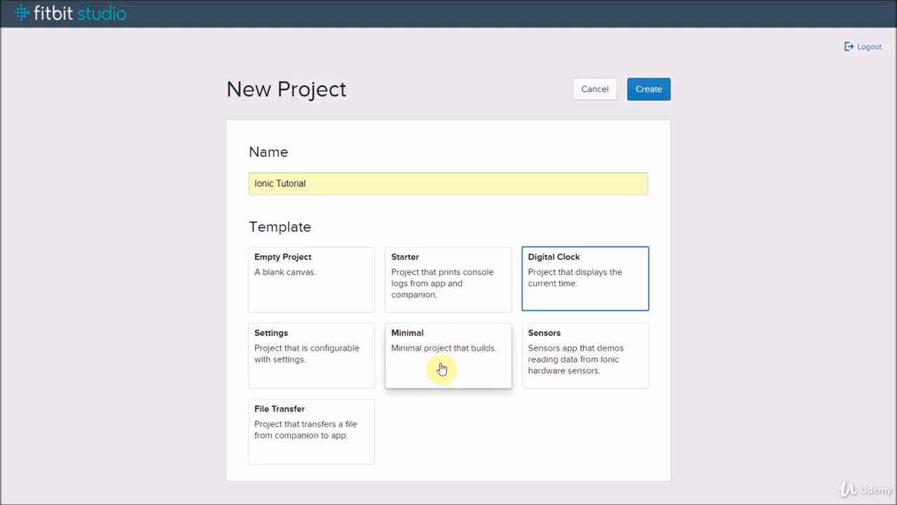
pyautogui.moveTo(560, 357)
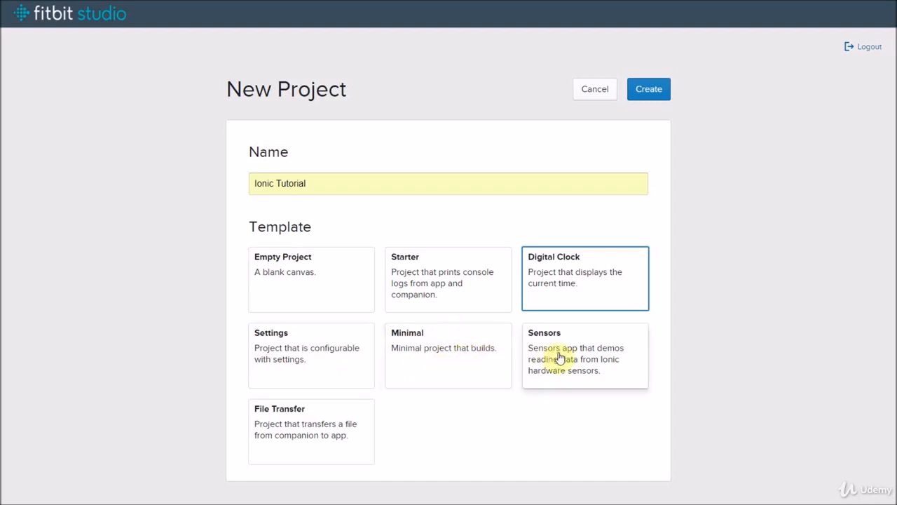
pyautogui.moveTo(595, 387)
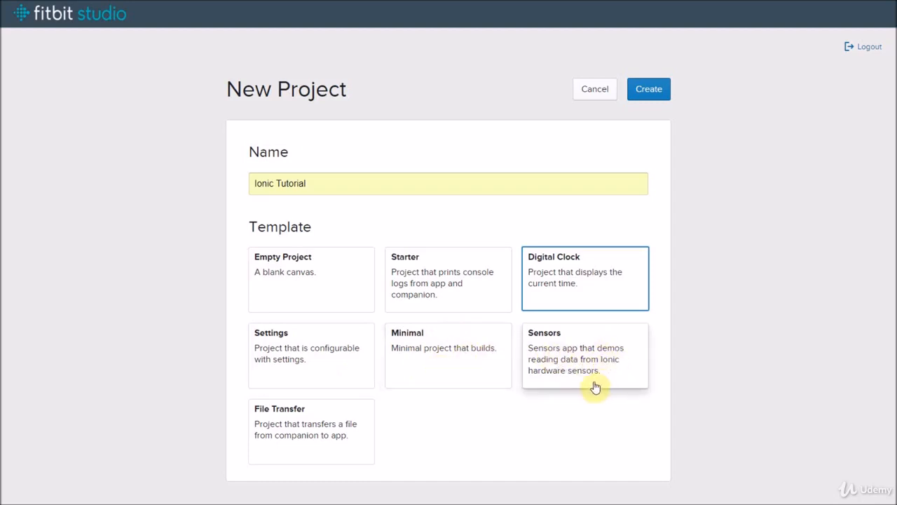
pyautogui.moveTo(566, 359)
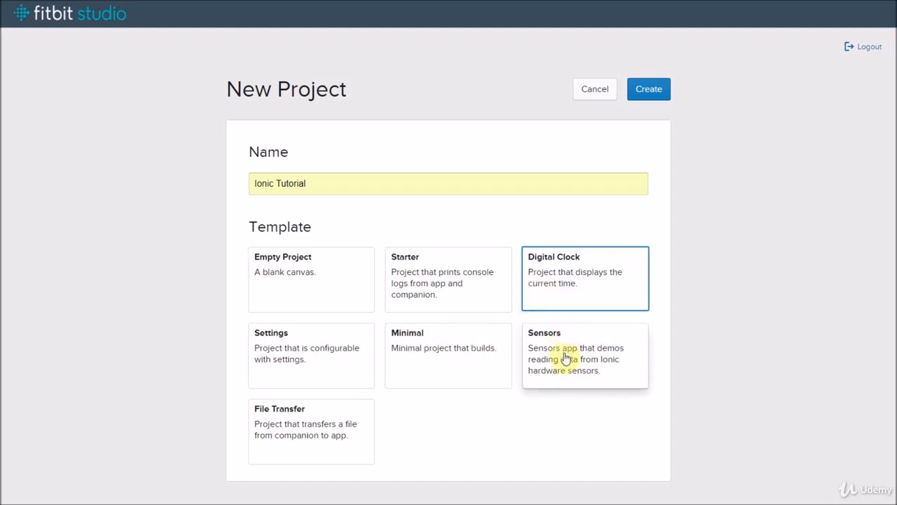
pyautogui.moveTo(320, 436)
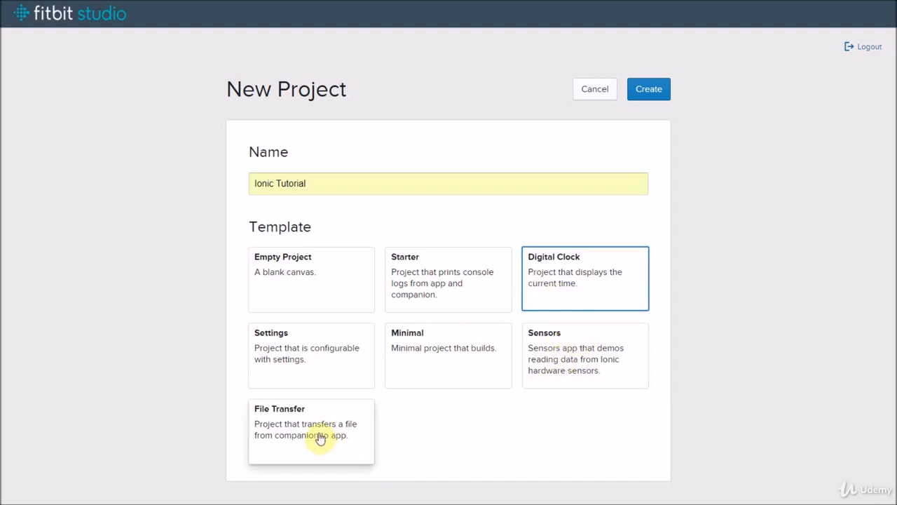
pyautogui.moveTo(577, 288)
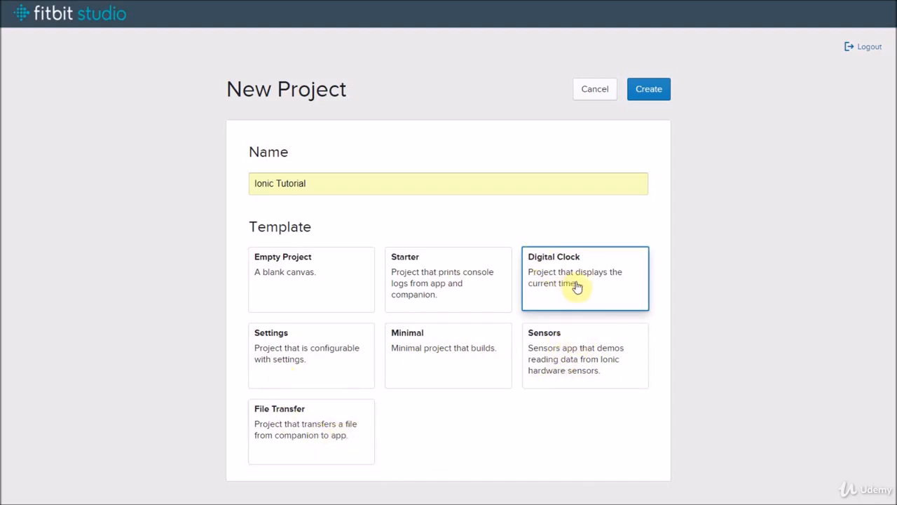
pyautogui.moveTo(585, 284)
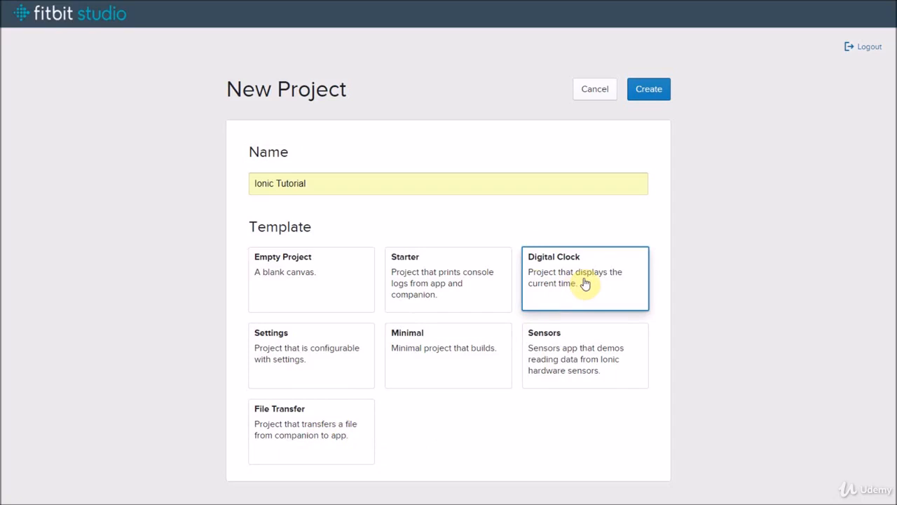
pyautogui.moveTo(610, 200)
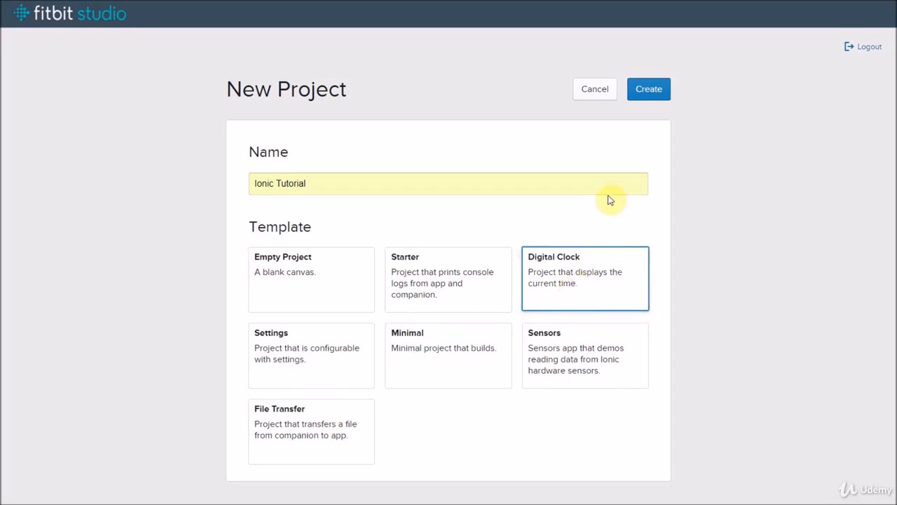
pyautogui.click(649, 89)
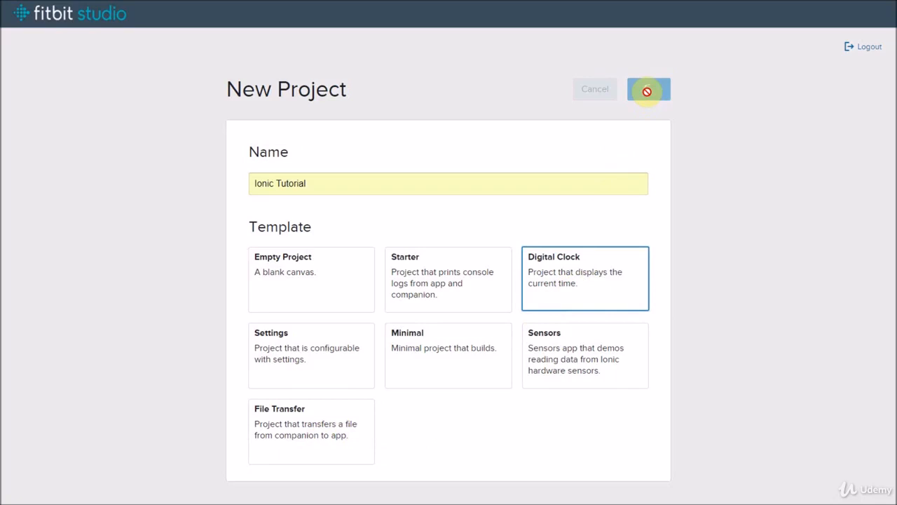
# Build the Ionic Tutorial project and dismiss the 'Build complete!' notification
pyautogui.click(648, 89)
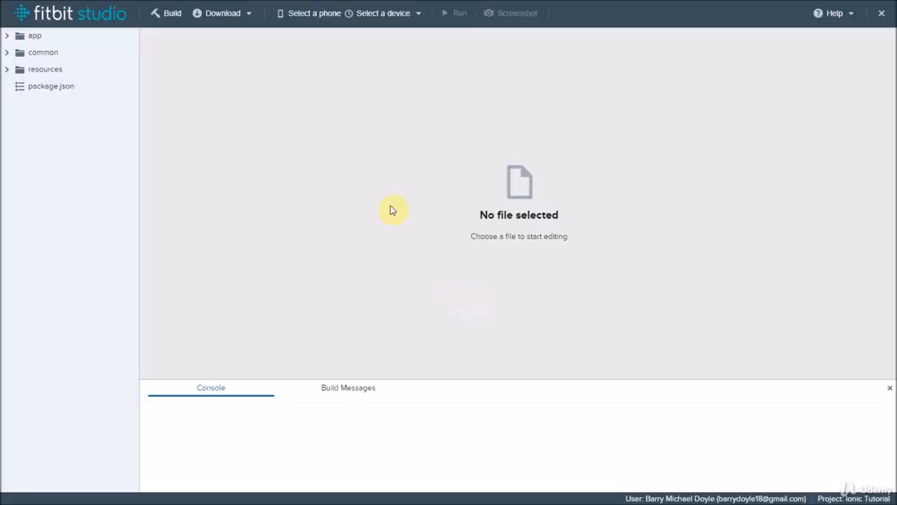
pyautogui.moveTo(280, 123)
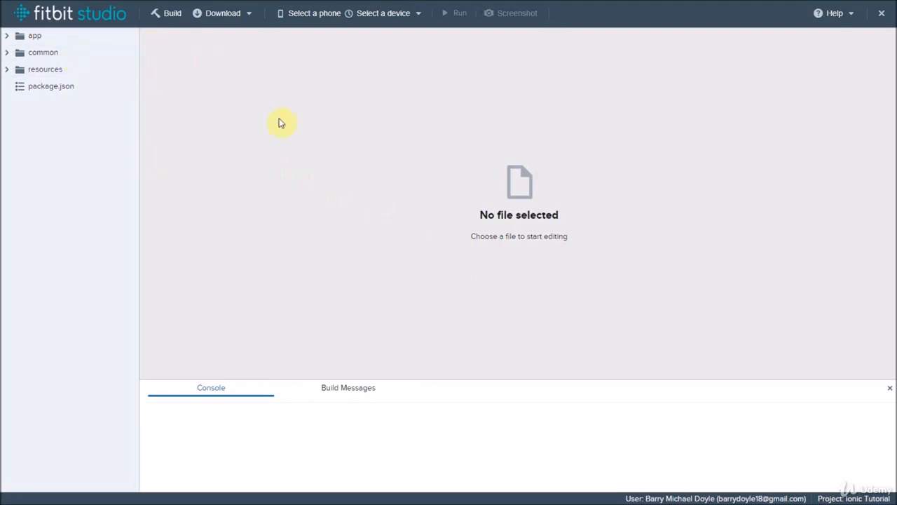
pyautogui.moveTo(544, 294)
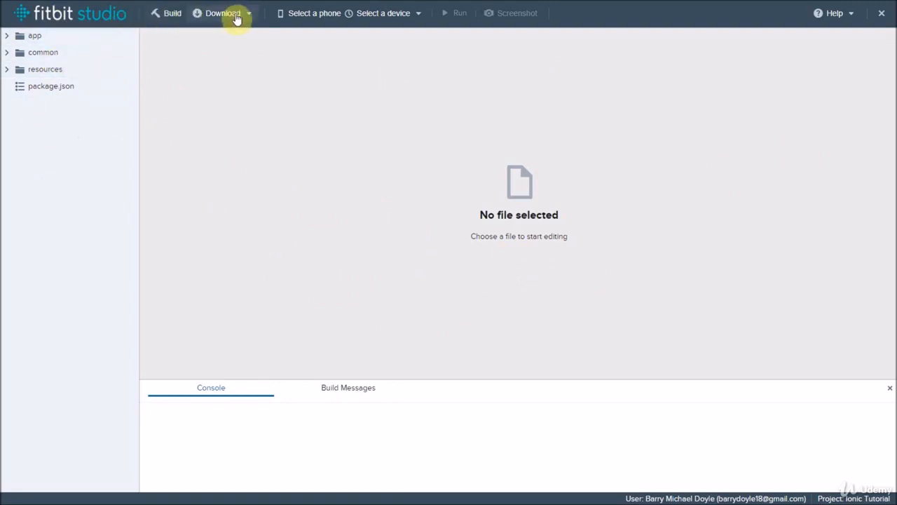
pyautogui.moveTo(173, 13)
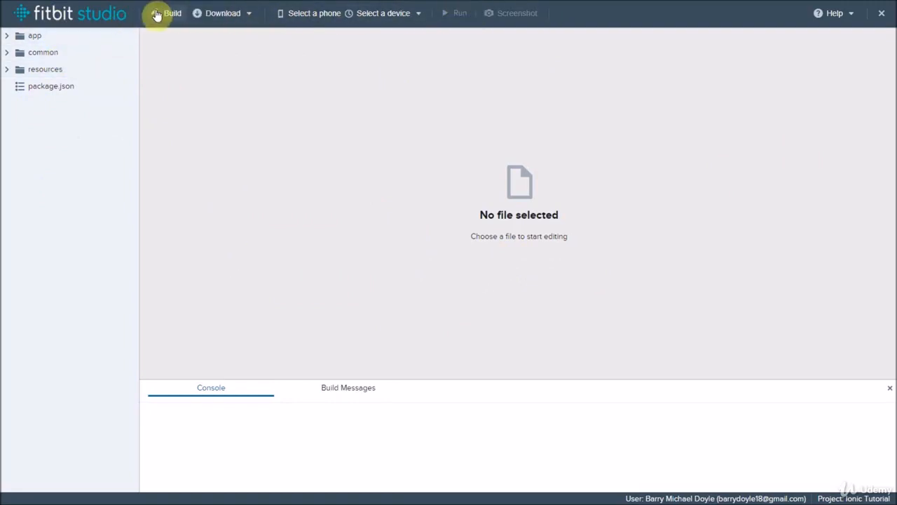
pyautogui.click(168, 13)
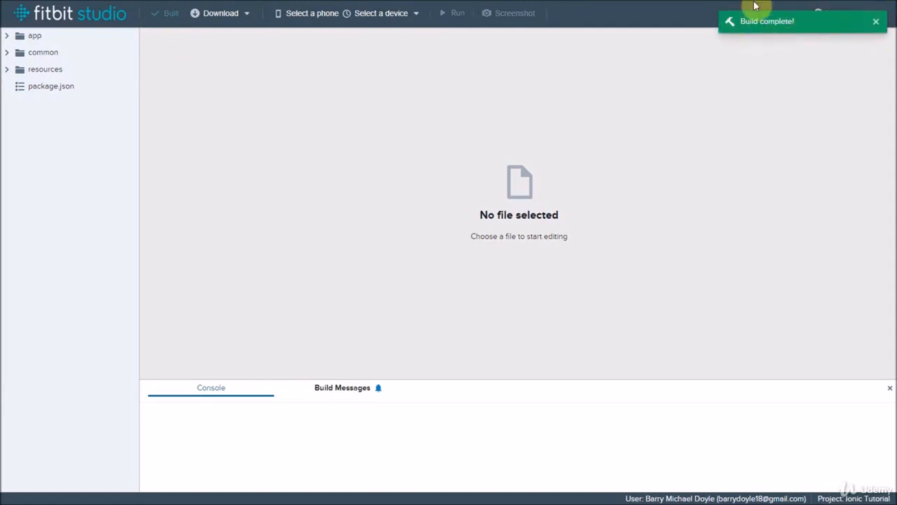
pyautogui.click(245, 12)
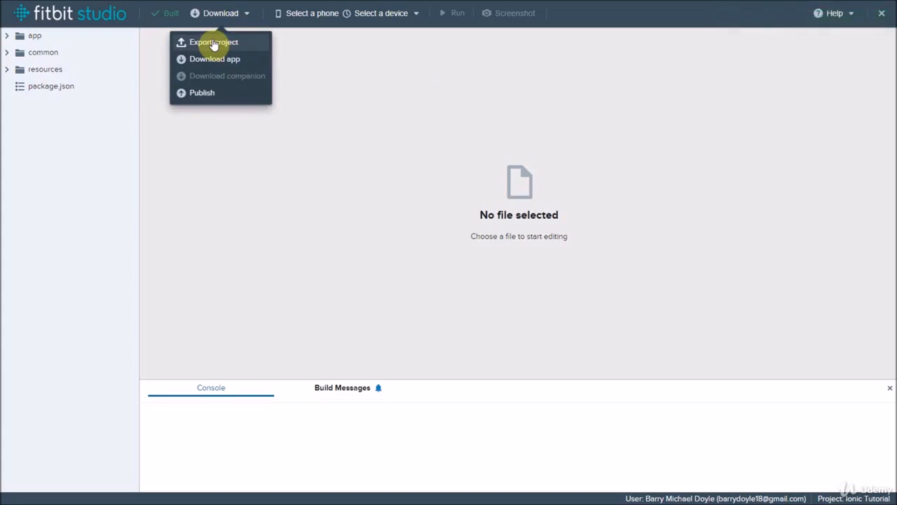
pyautogui.moveTo(110, 77)
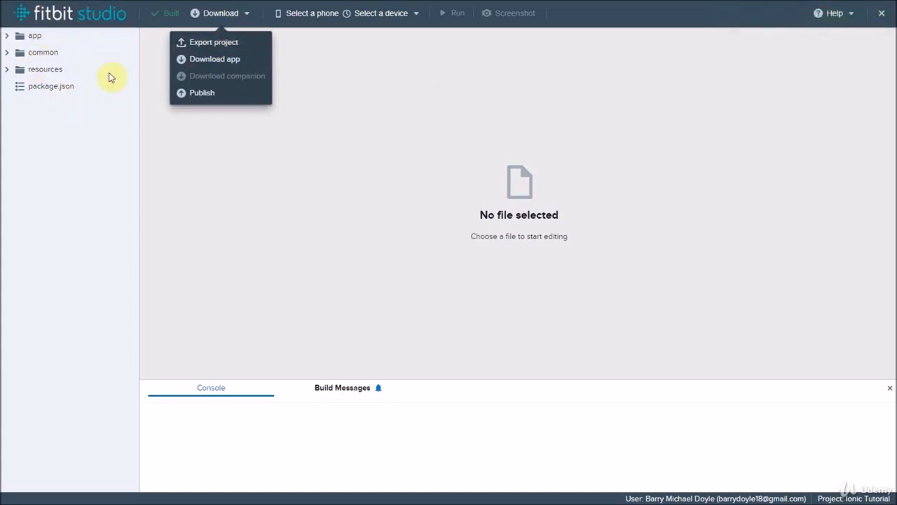
pyautogui.moveTo(214, 59)
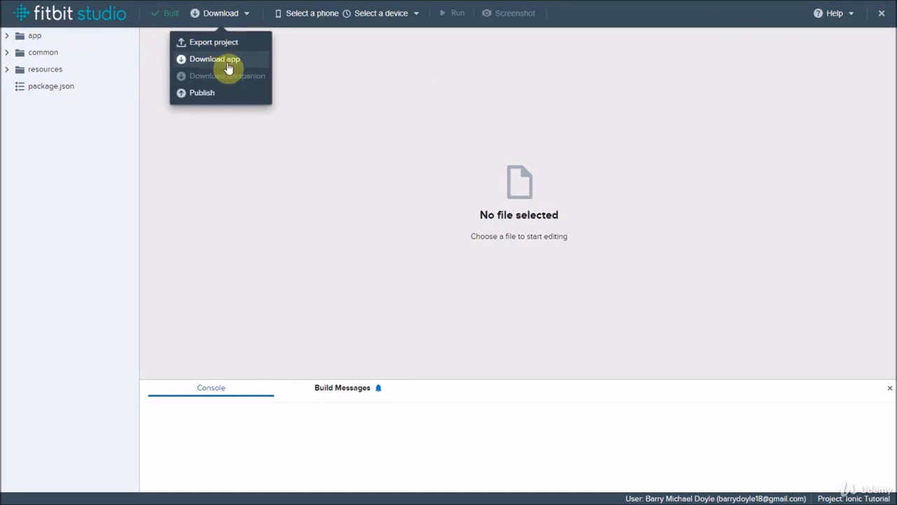
pyautogui.moveTo(207, 101)
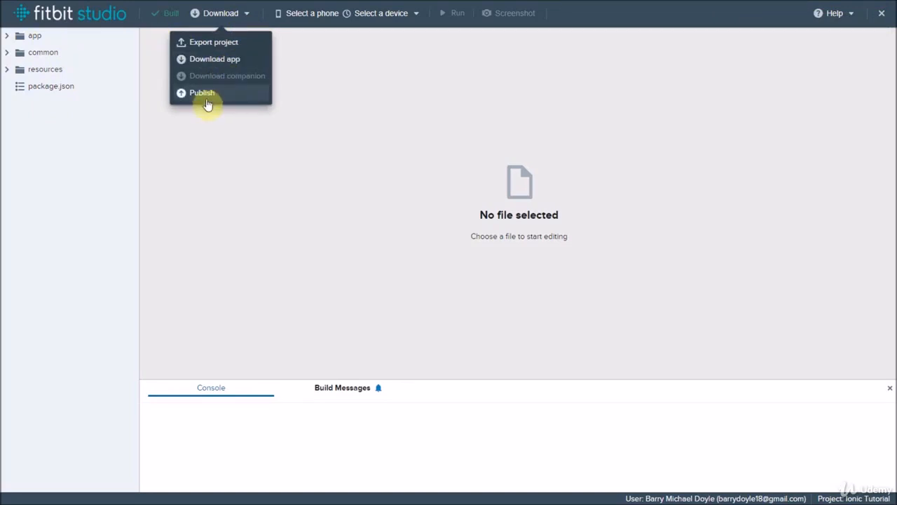
pyautogui.moveTo(214, 59)
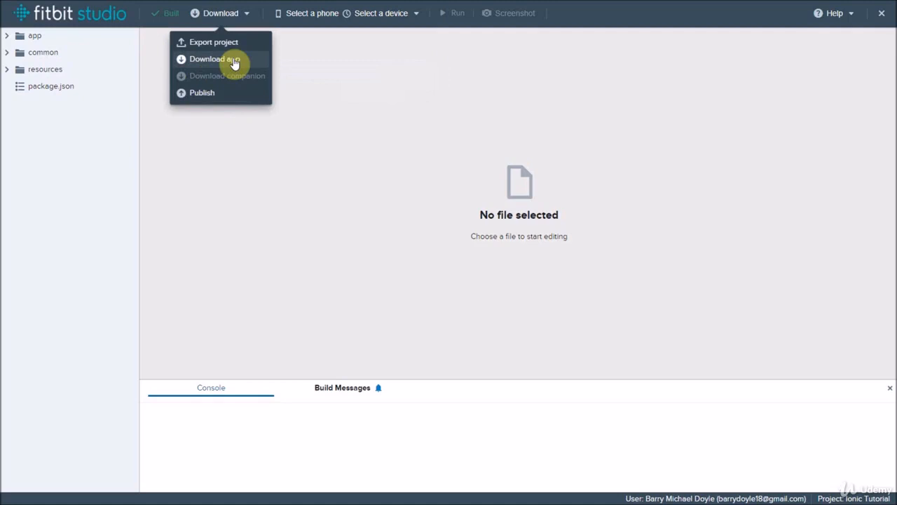
pyautogui.moveTo(408, 23)
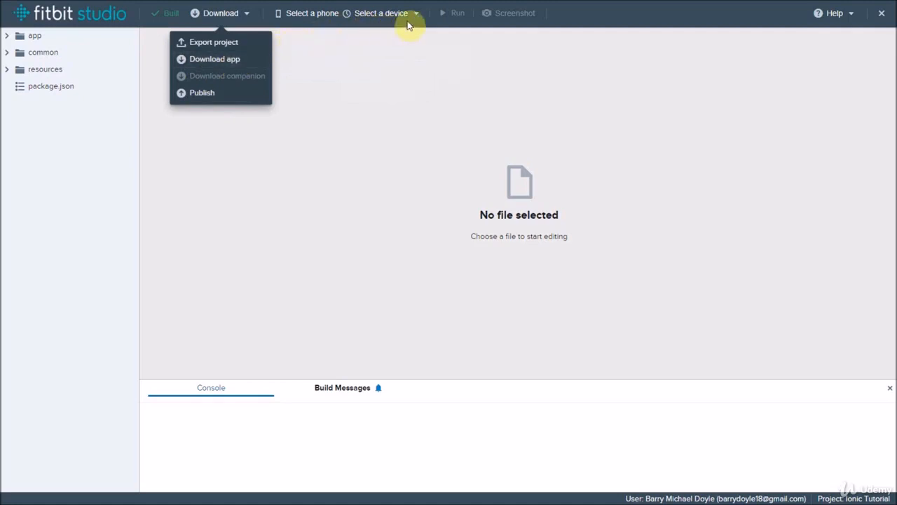
# Refresh the device list, connect to the Ionic watch, and close the dropdown
pyautogui.click(381, 13)
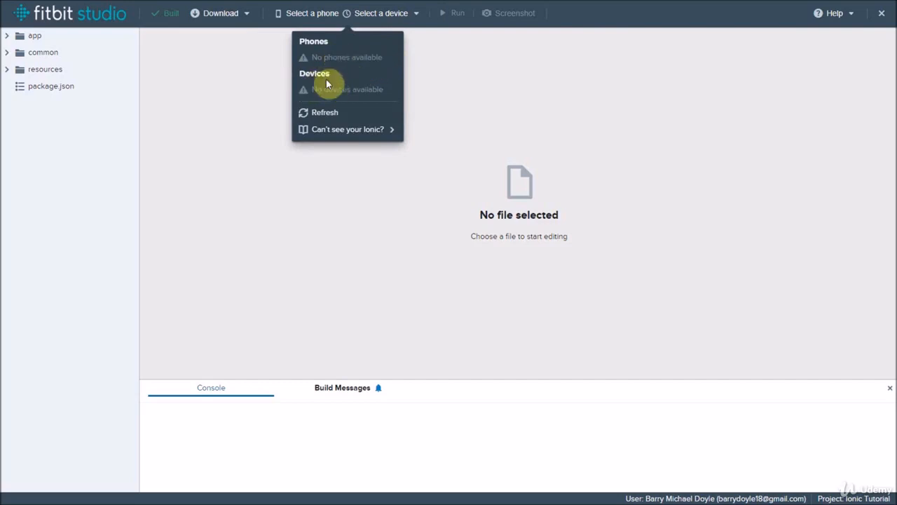
pyautogui.moveTo(329, 57)
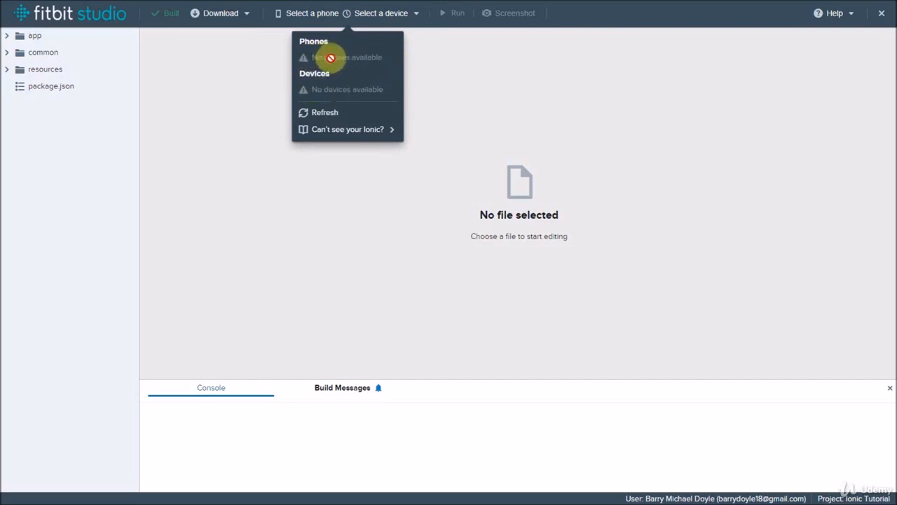
pyautogui.moveTo(326, 70)
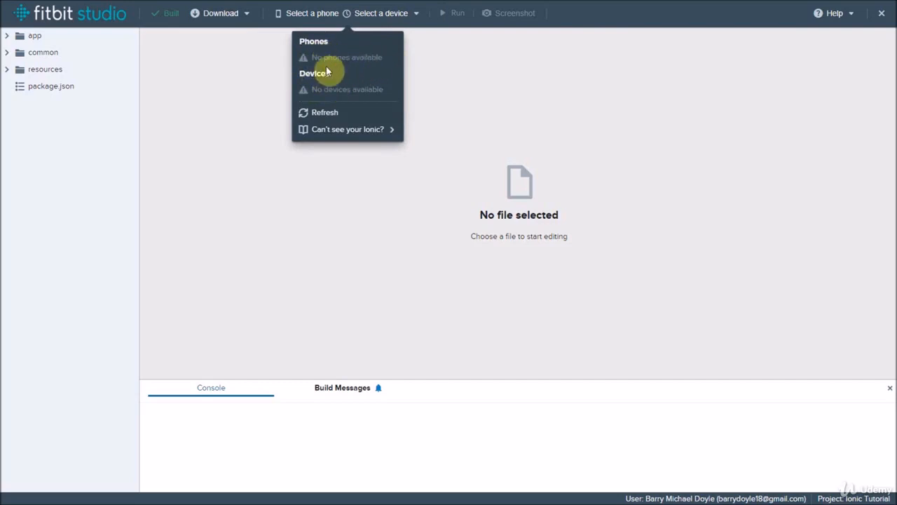
pyautogui.moveTo(330, 84)
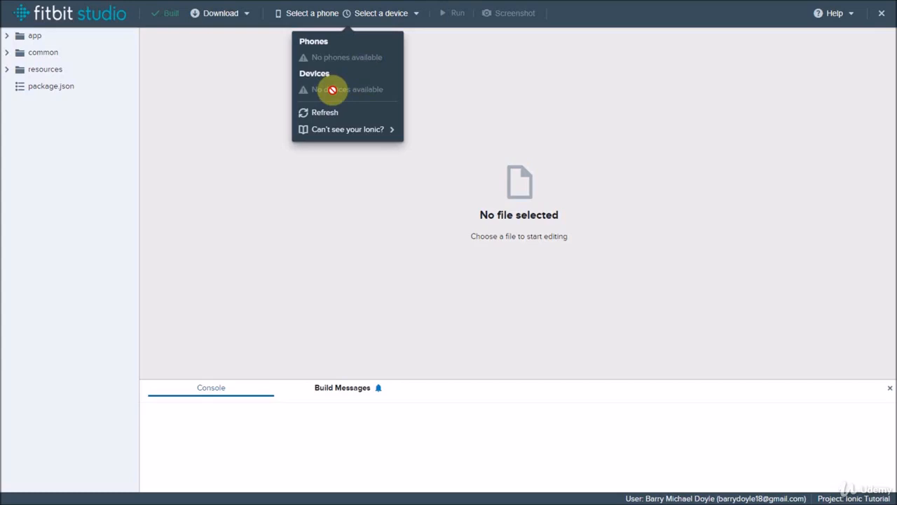
pyautogui.moveTo(338, 91)
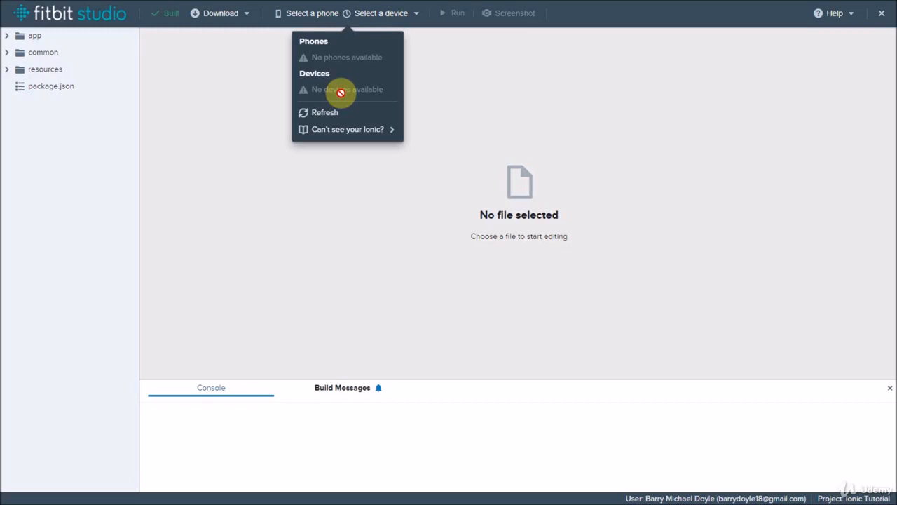
pyautogui.click(324, 112)
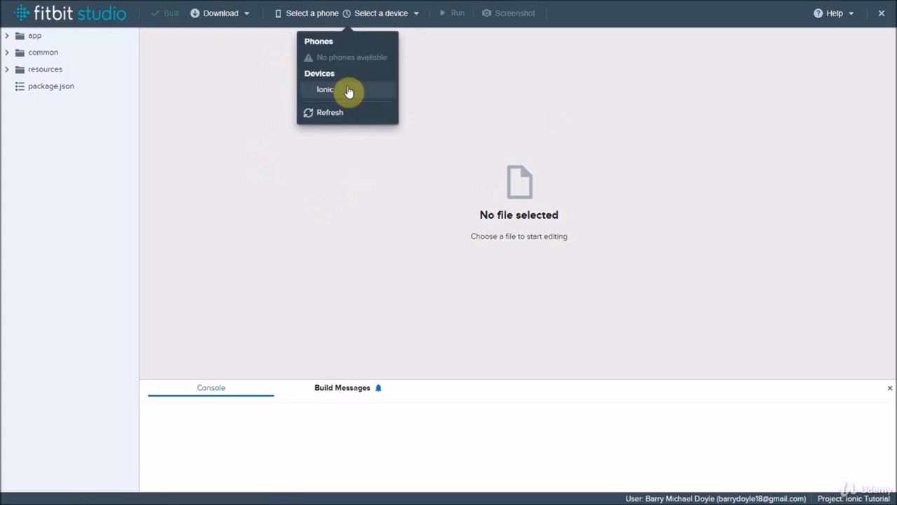
pyautogui.click(325, 89)
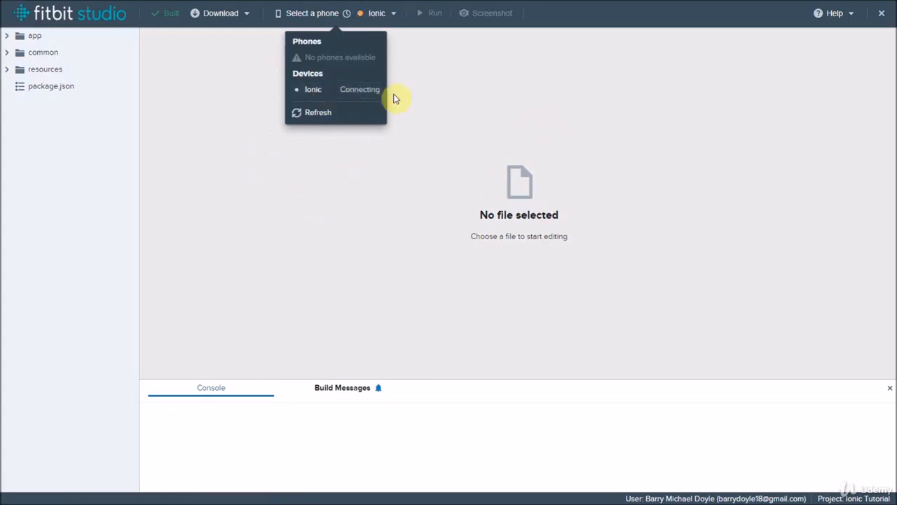
pyautogui.moveTo(383, 65)
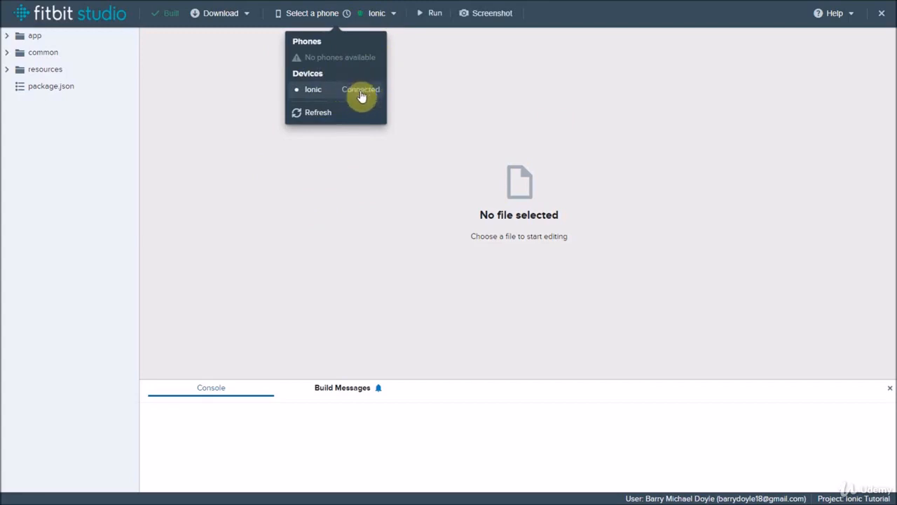
pyautogui.moveTo(437, 63)
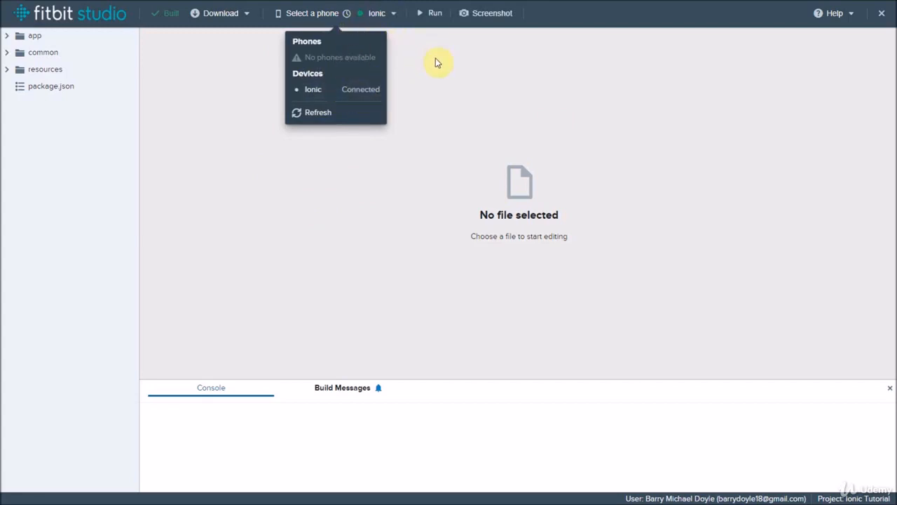
pyautogui.click(234, 120)
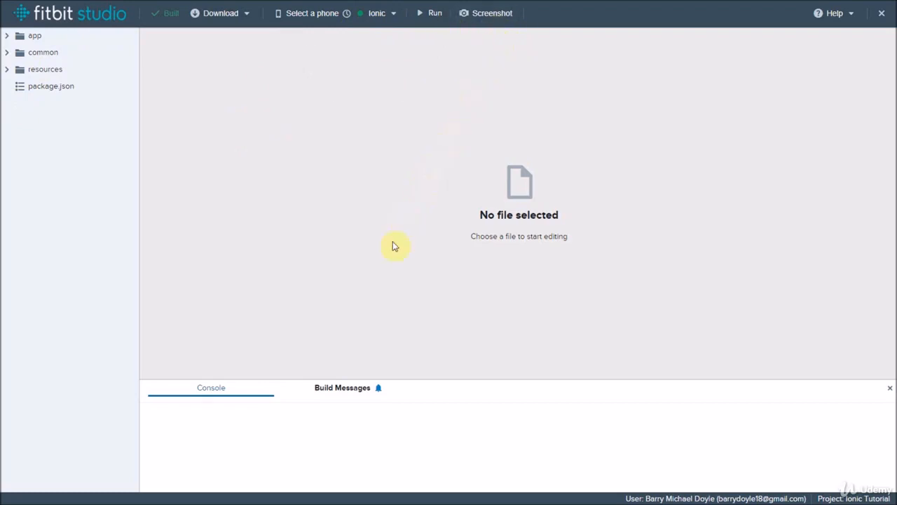
pyautogui.moveTo(350, 188)
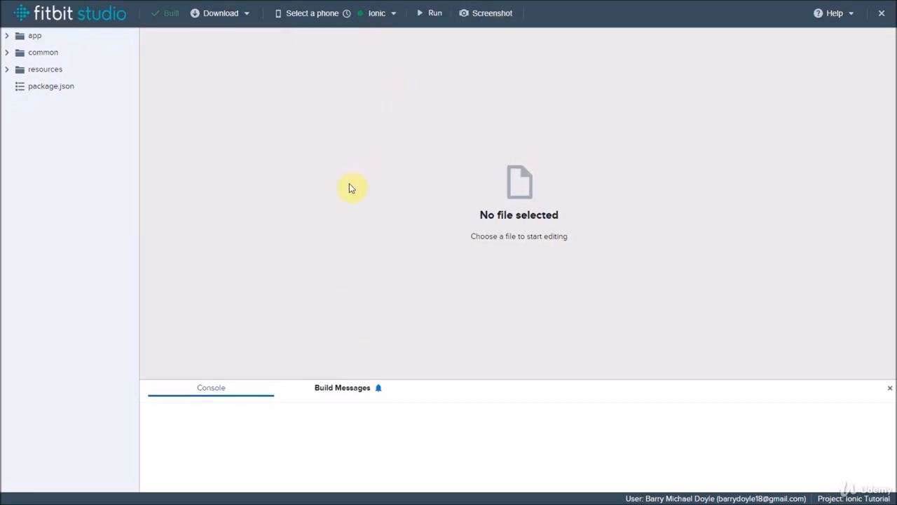
pyautogui.moveTo(255, 432)
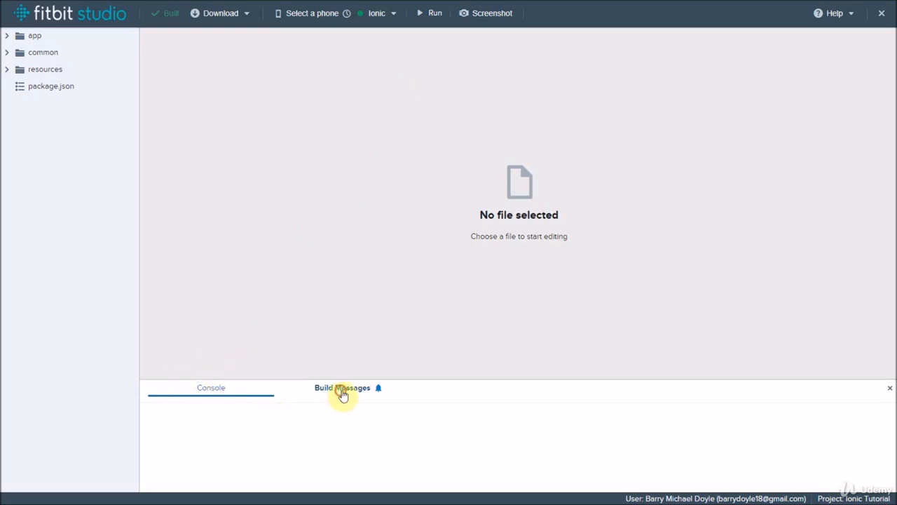
# Show the Build Messages with Build complete, then open the Help menu
pyautogui.click(343, 388)
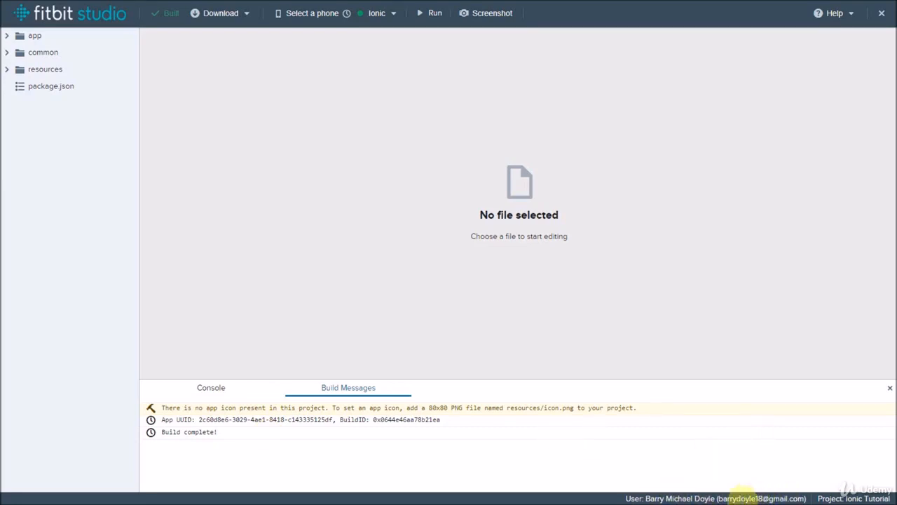
pyautogui.moveTo(698, 414)
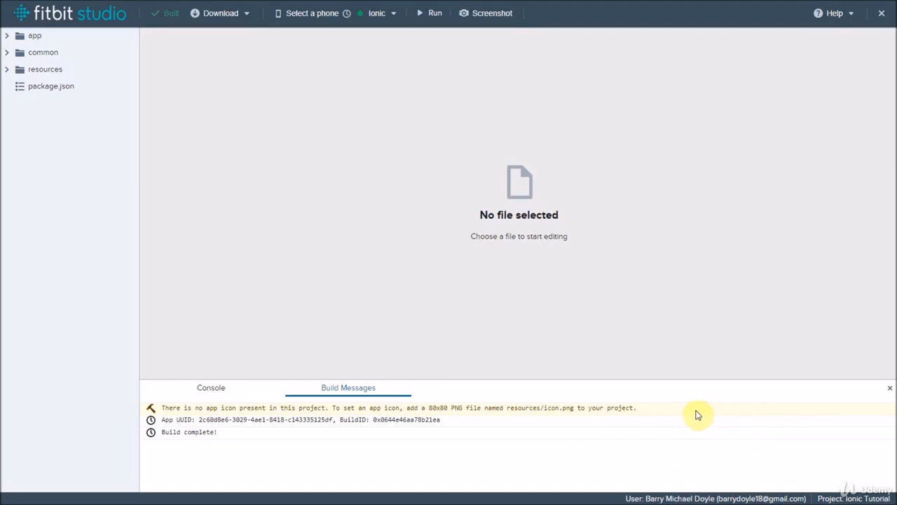
pyautogui.moveTo(719, 410)
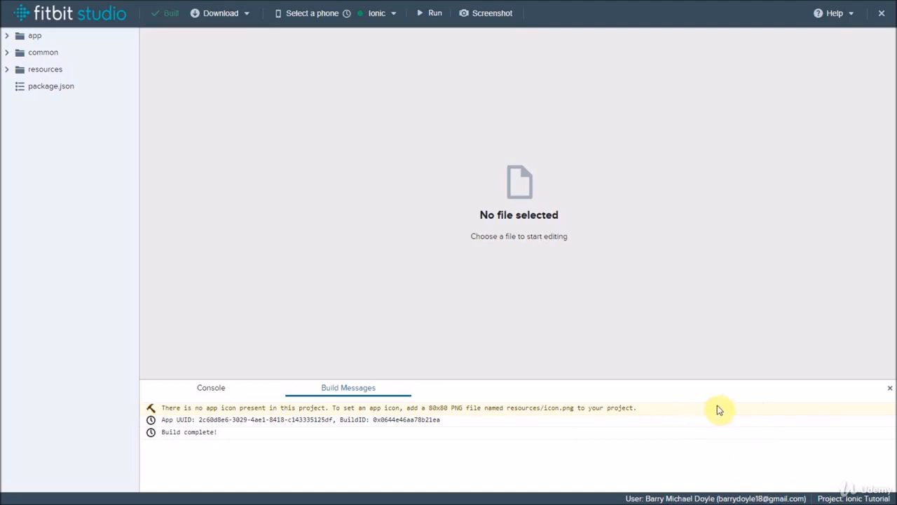
pyautogui.moveTo(718, 410)
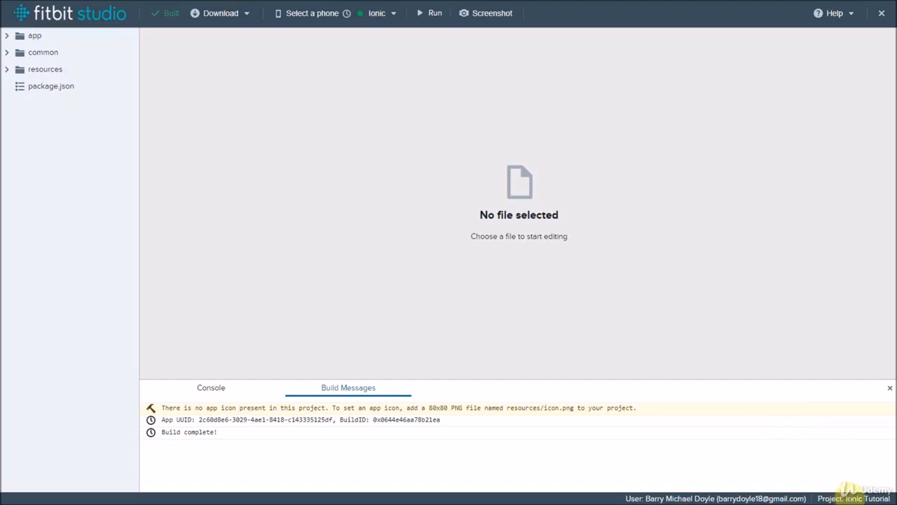
pyautogui.click(834, 12)
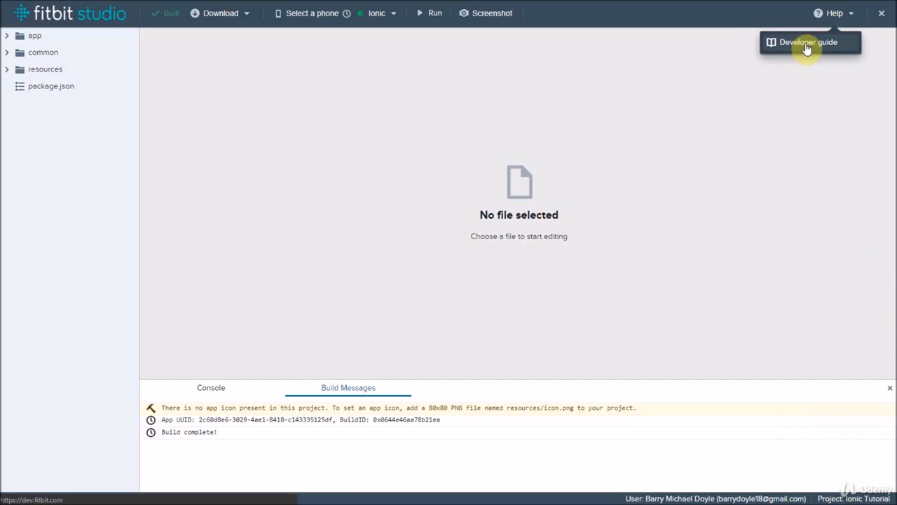
pyautogui.moveTo(35, 35)
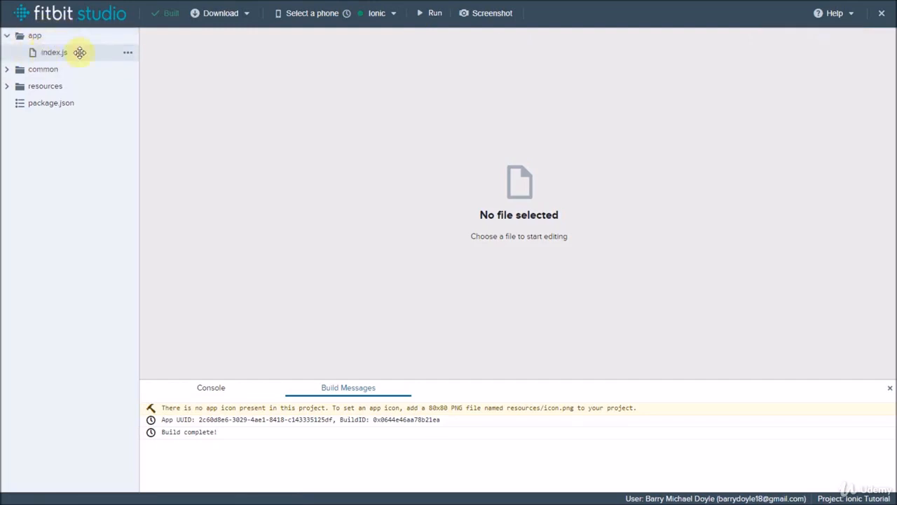
# Open index.js, common/utils.js, resources/styles.css and widgets.gui in turn
pyautogui.click(54, 52)
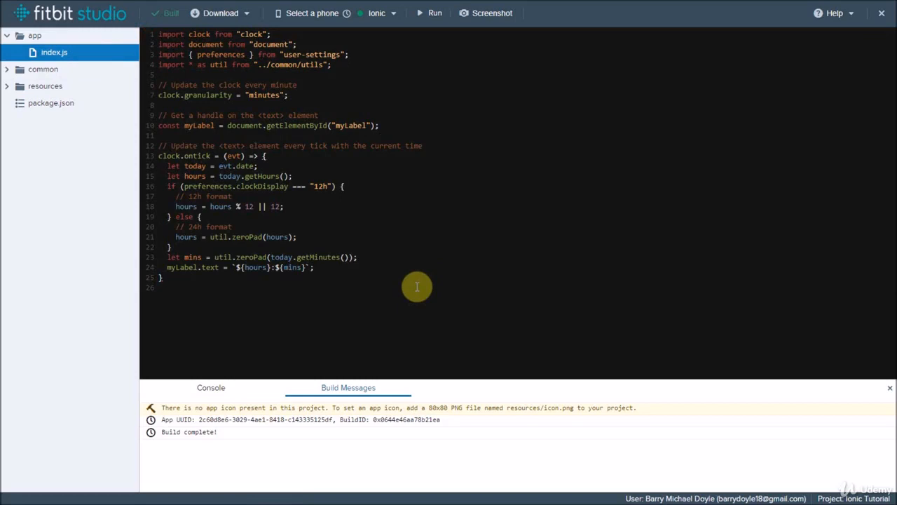
pyautogui.moveTo(266, 130)
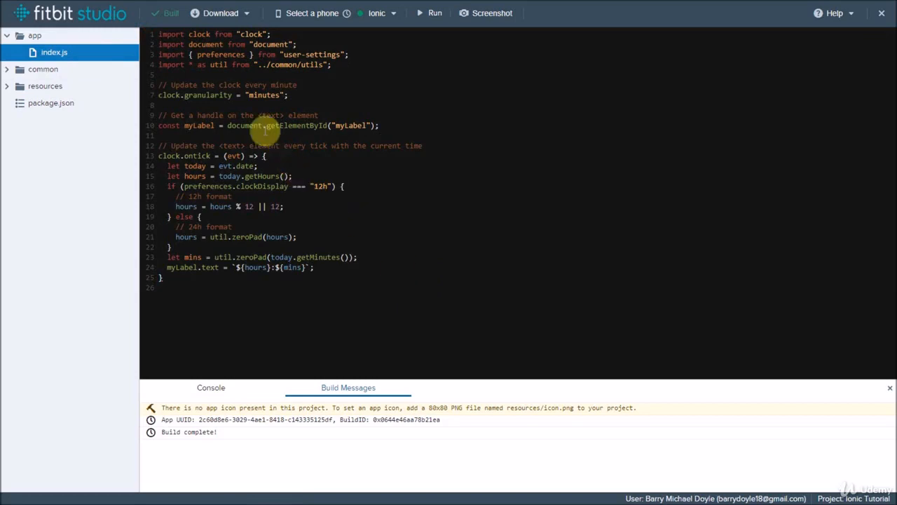
pyautogui.click(51, 85)
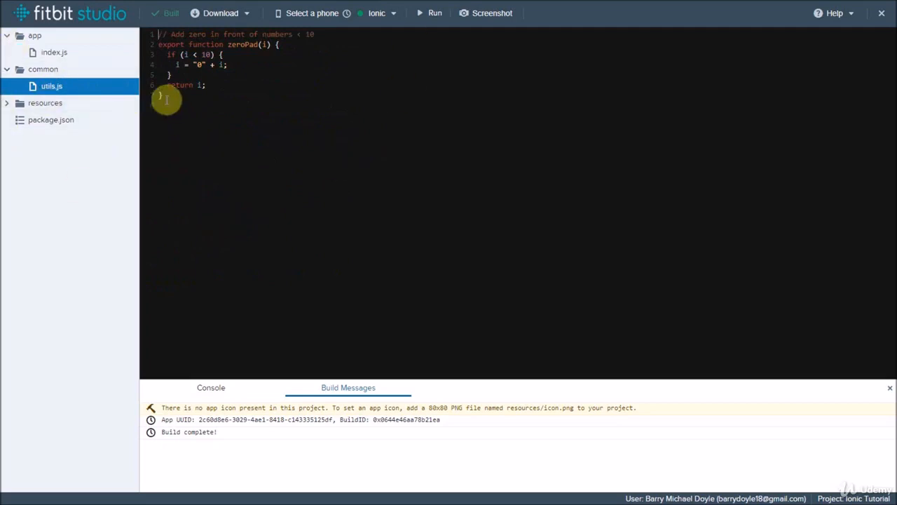
pyautogui.click(45, 102)
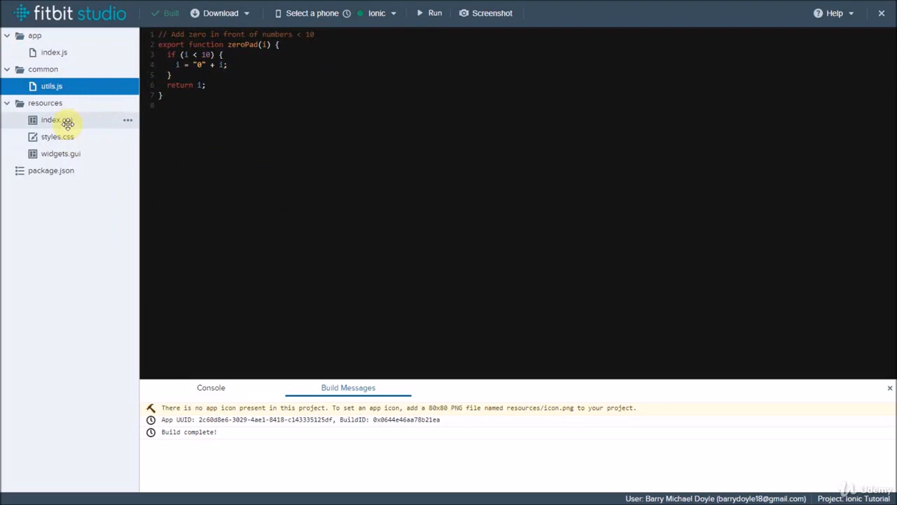
pyautogui.click(57, 137)
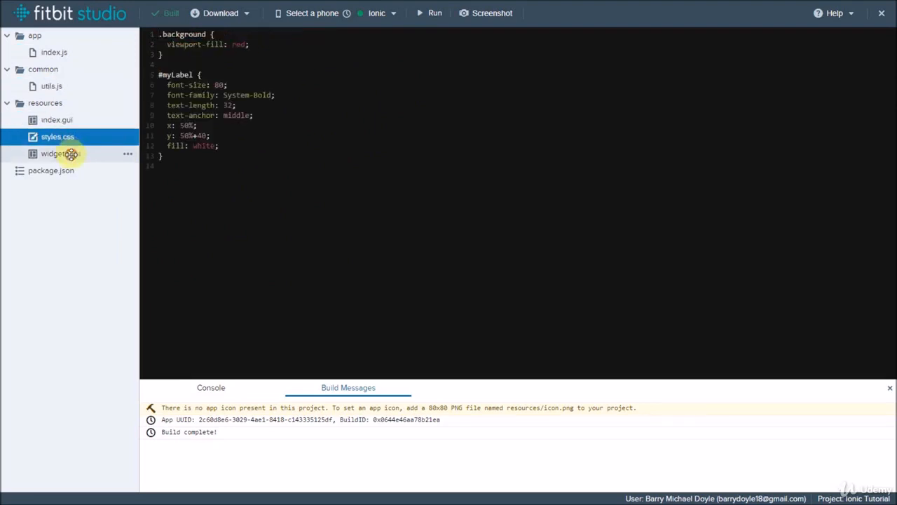
pyautogui.click(61, 154)
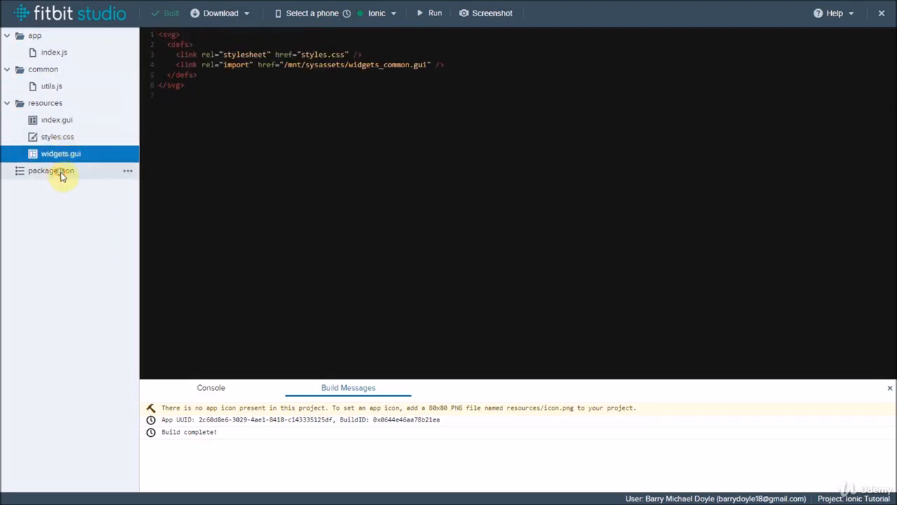
# Review package.json: display name Ionic Tutorial, Clockface type, no permissions, English locale
pyautogui.click(51, 170)
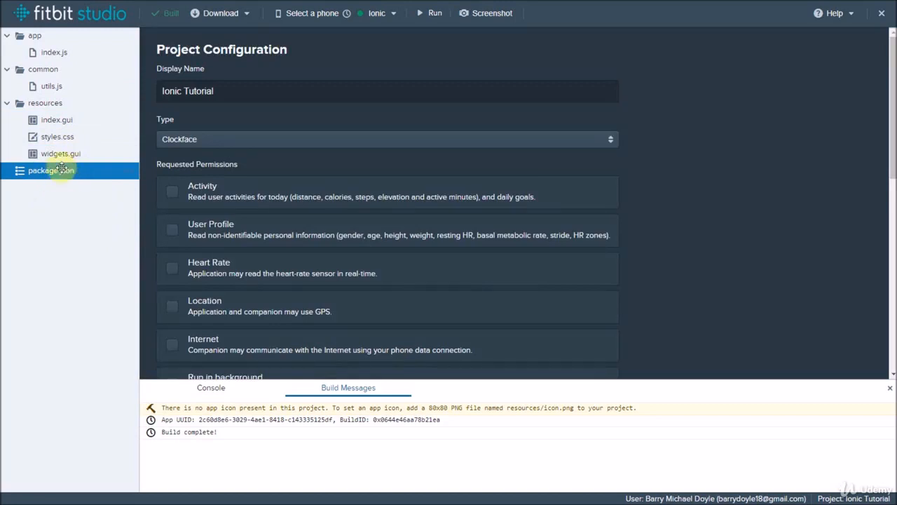
pyautogui.moveTo(277, 124)
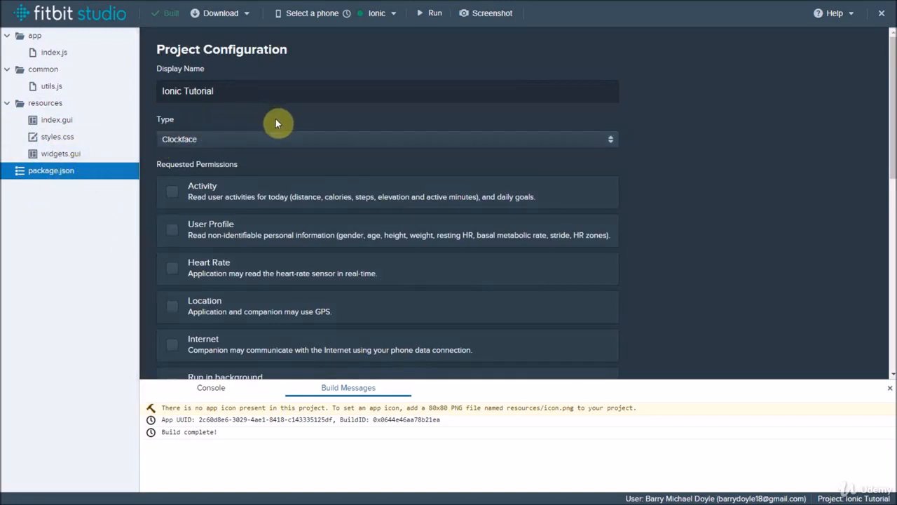
pyautogui.tripleClick(388, 91)
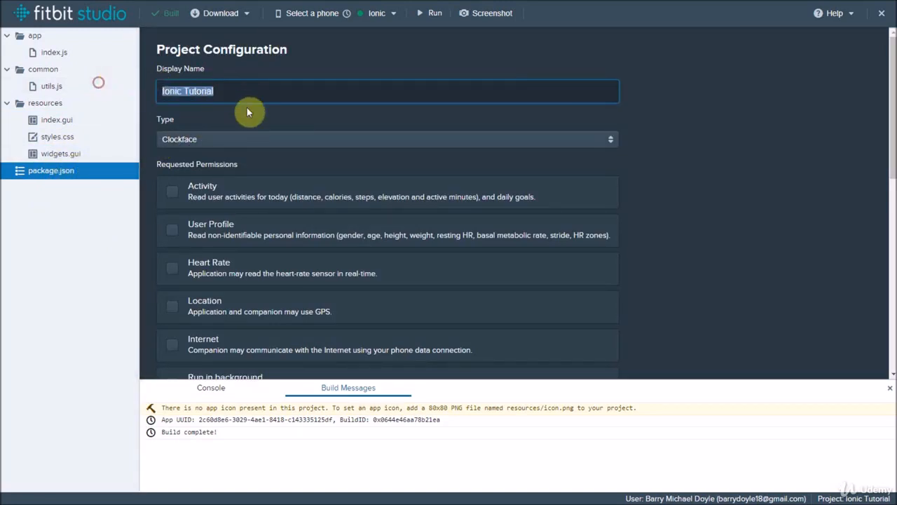
pyautogui.click(387, 138)
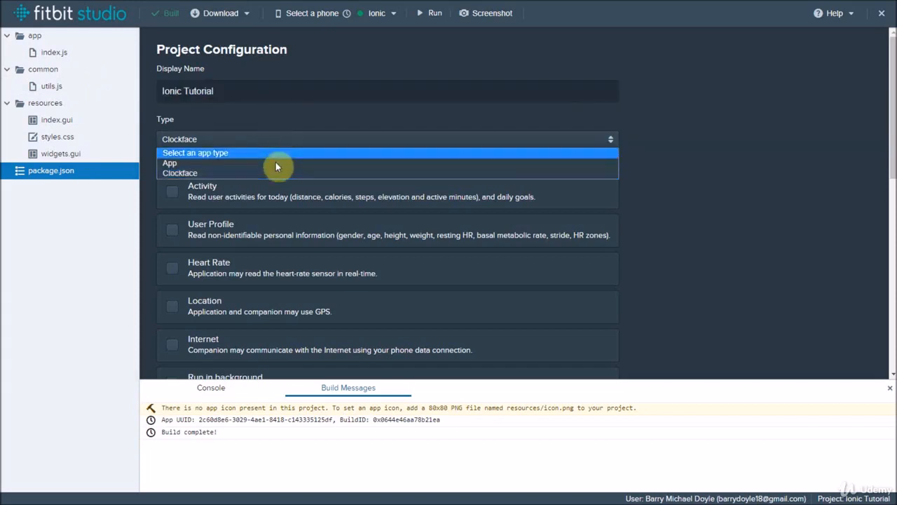
pyautogui.click(179, 172)
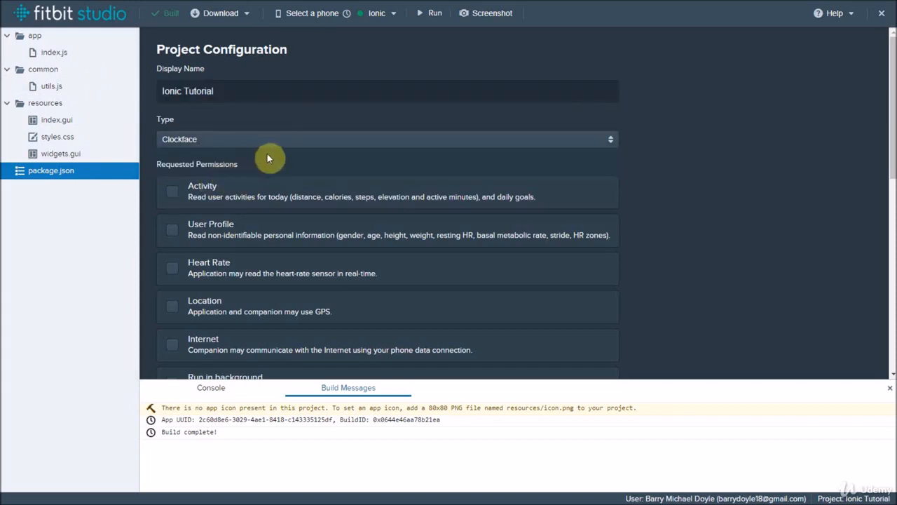
pyautogui.scroll(-3)
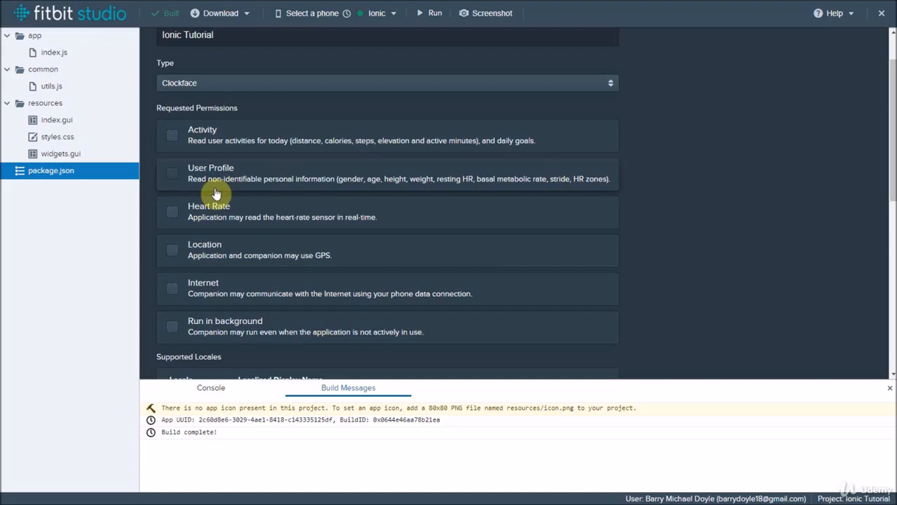
pyautogui.moveTo(263, 293)
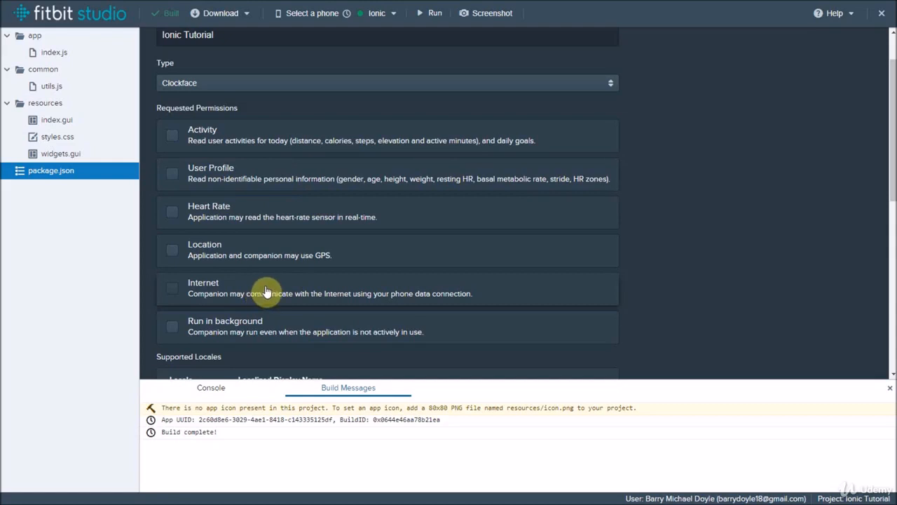
pyautogui.moveTo(152, 328)
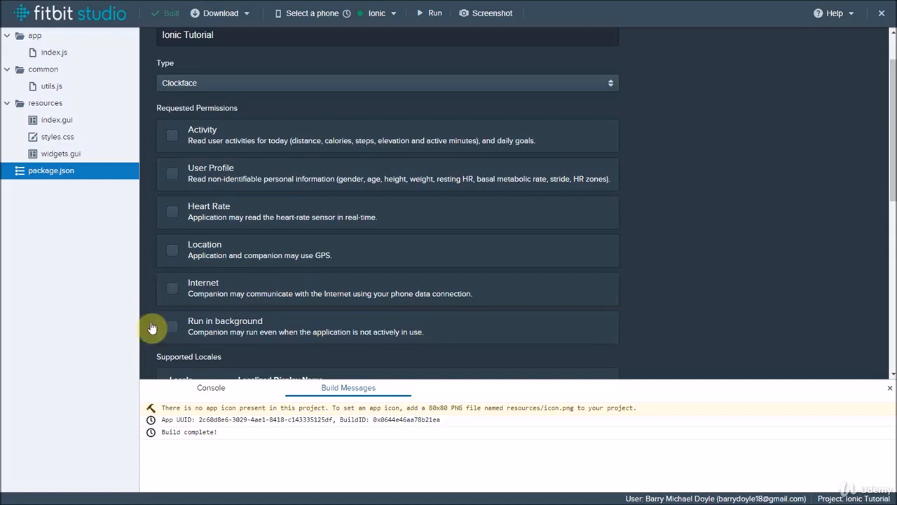
pyautogui.moveTo(305, 215)
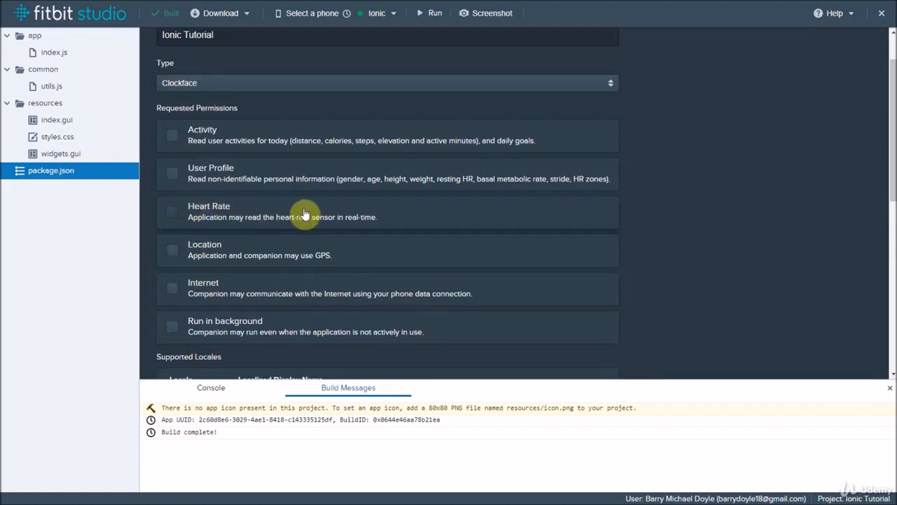
pyautogui.scroll(-3)
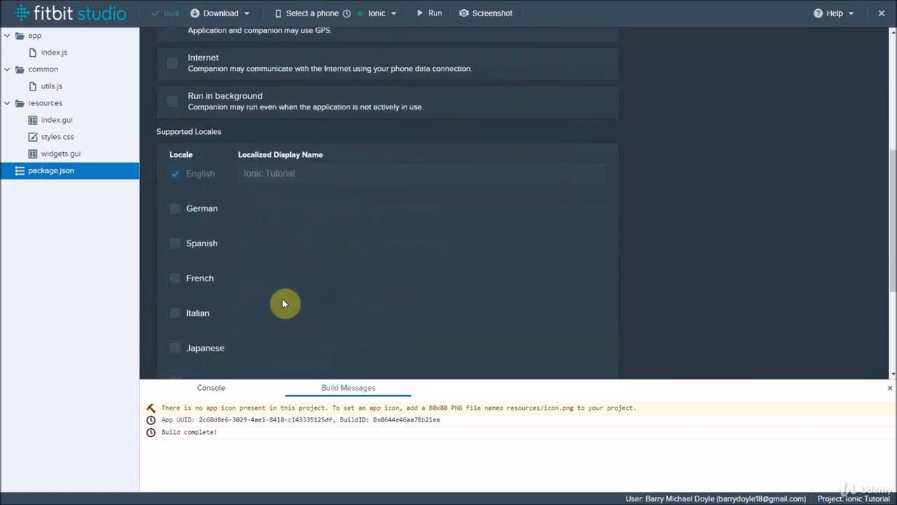
pyautogui.scroll(3)
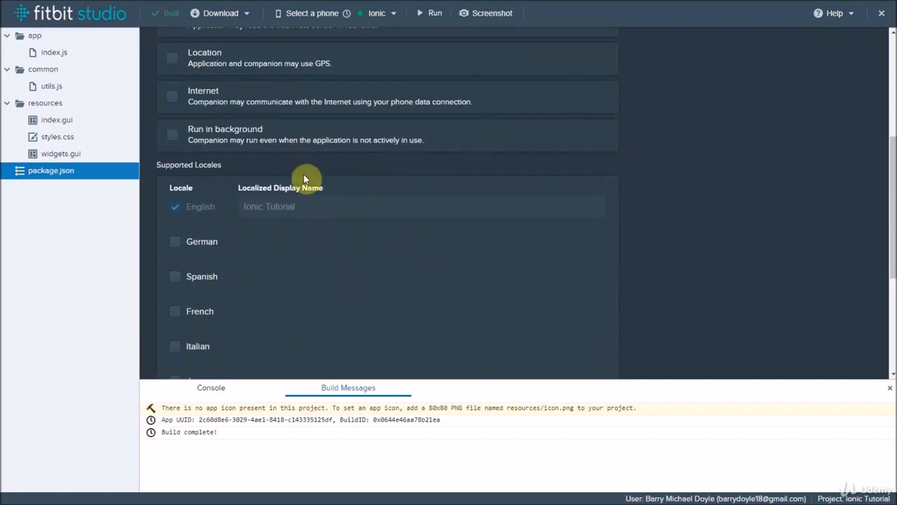
pyautogui.scroll(-3)
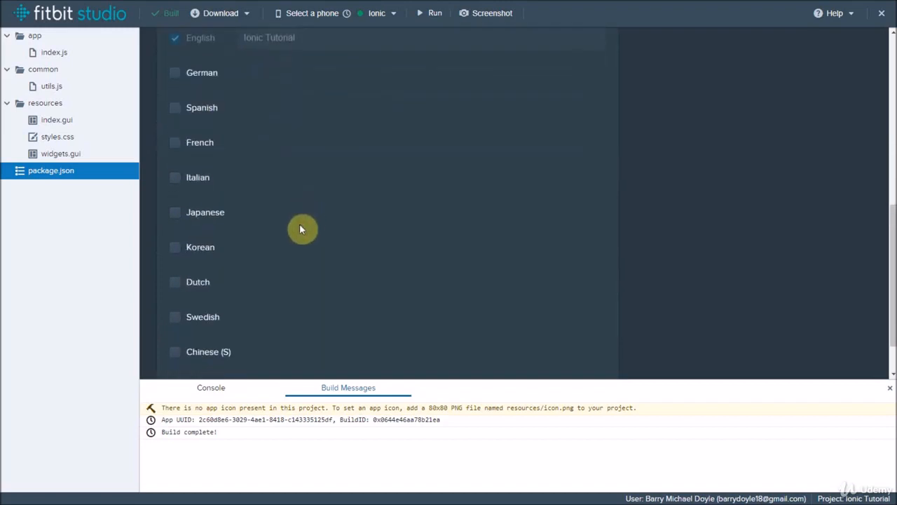
pyautogui.scroll(-3)
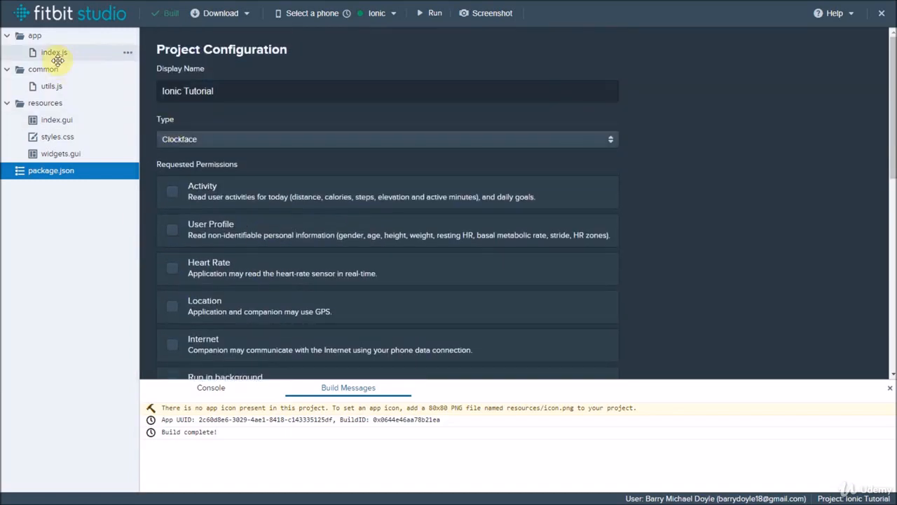
# Run the clock face from index.js on the Ionic and take a watch screenshot
pyautogui.click(54, 52)
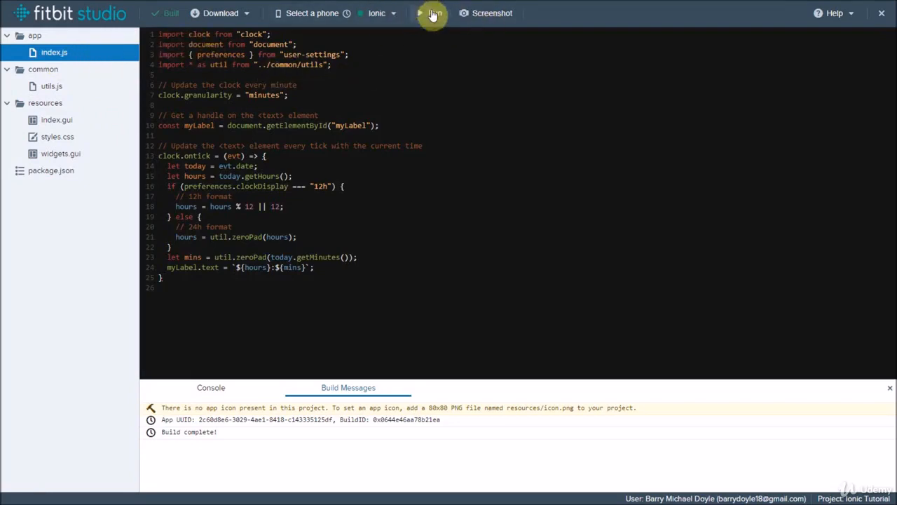
pyautogui.click(431, 13)
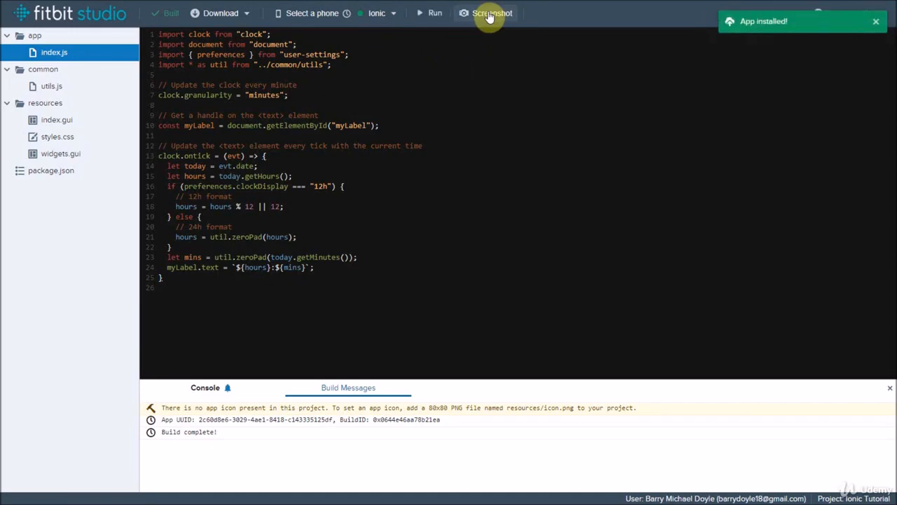
pyautogui.click(876, 21)
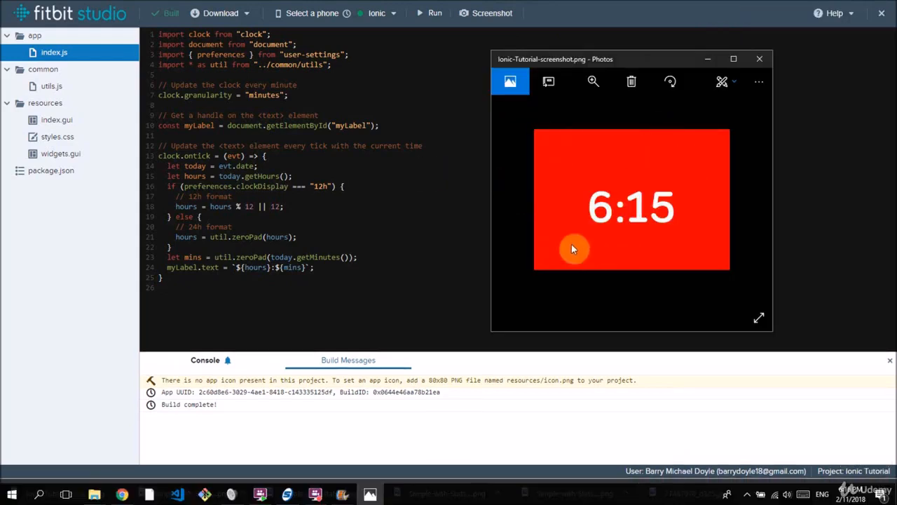
pyautogui.moveTo(536, 158)
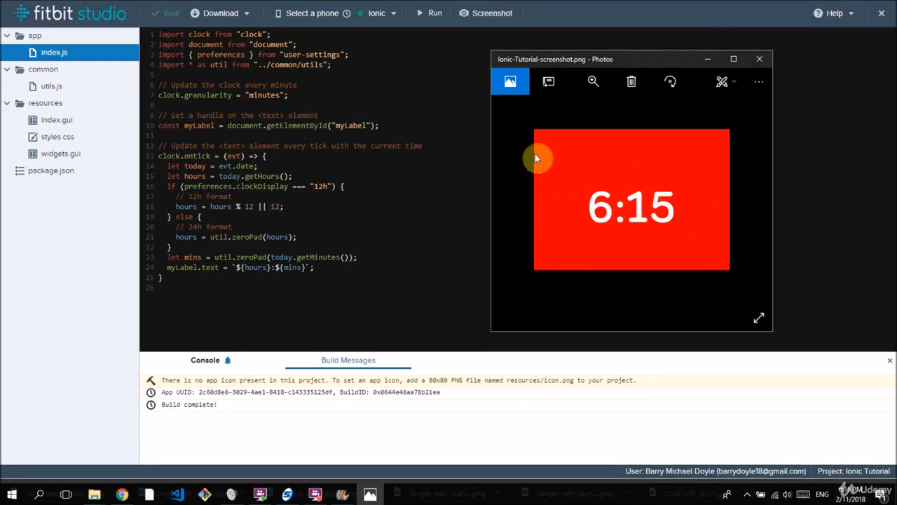
pyautogui.moveTo(584, 197)
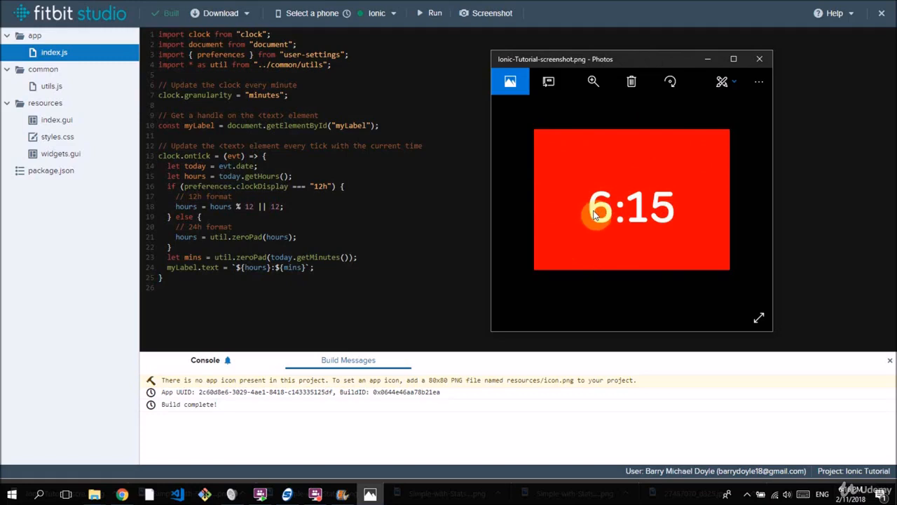
pyautogui.moveTo(626, 180)
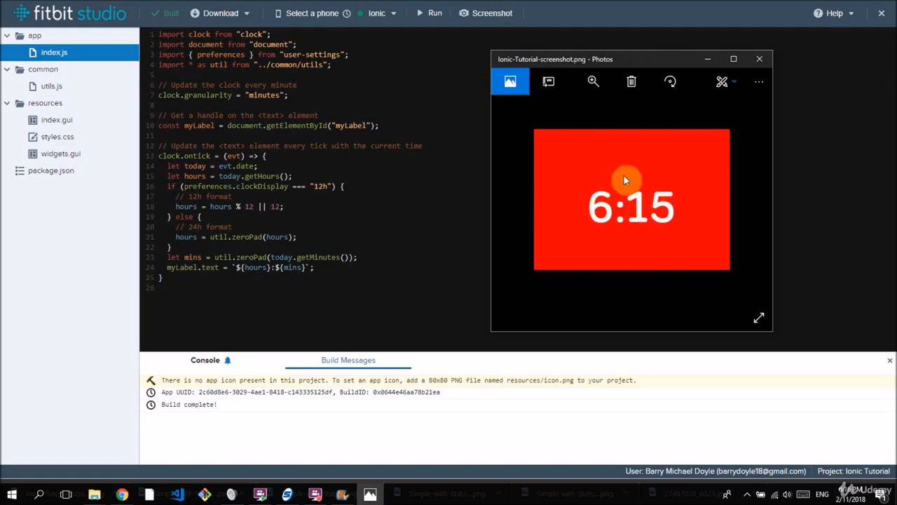
pyautogui.moveTo(635, 177)
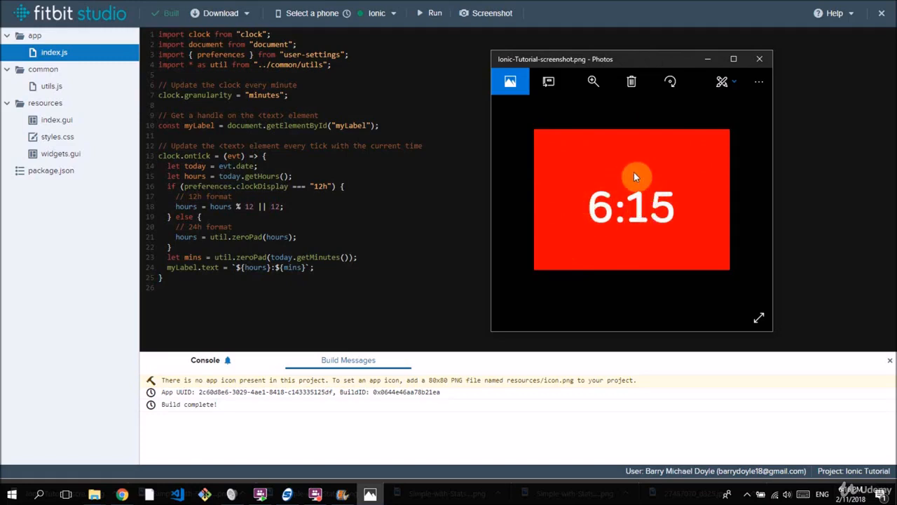